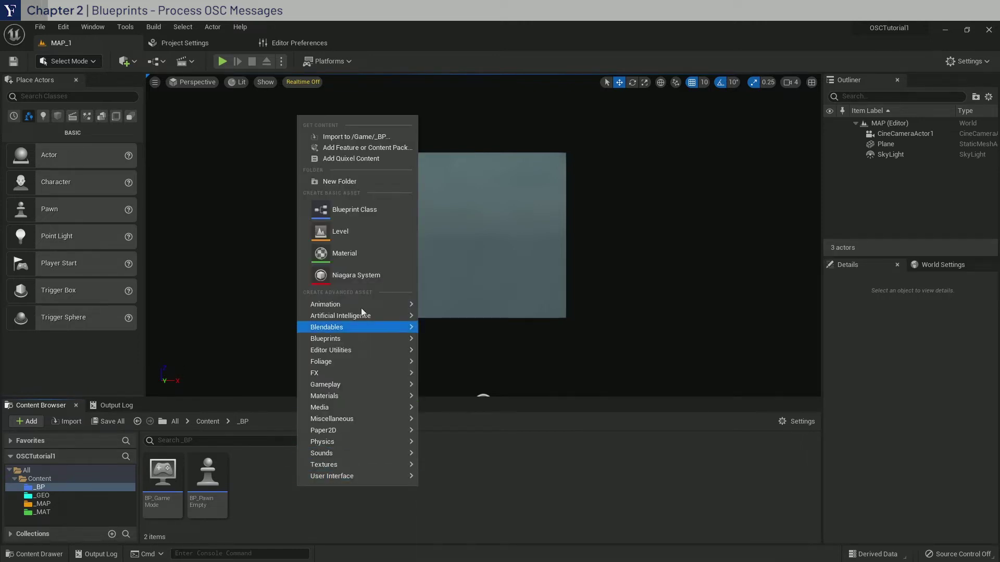
Step: Create a new Blueprint class with Actor as its parent, named BP_OSC
{"action": "left_click", "coordinate": [354, 209]}
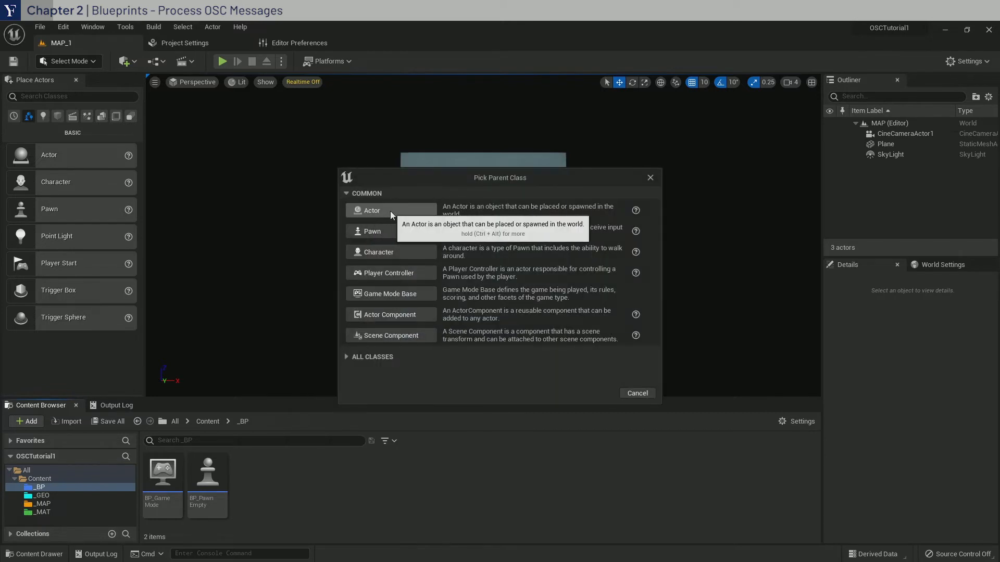
{"action": "left_click", "coordinate": [372, 210]}
{"action": "type", "text": "BP_OSC"}
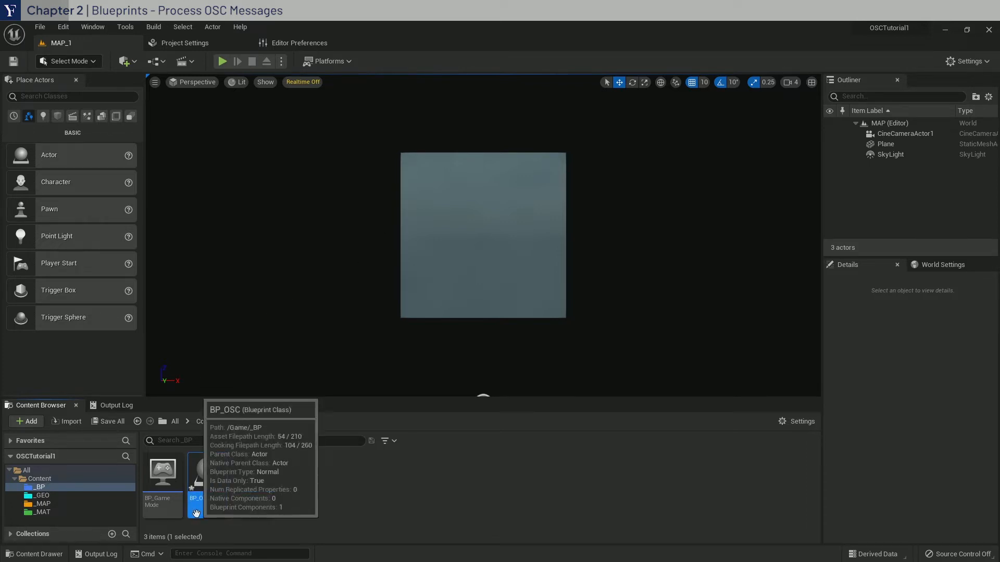
Step: In BP_OSC's Event Graph, add a Create OSCServer node after BeginPlay on 192.168.137.1:1234
{"action": "double_click", "coordinate": [194, 472]}
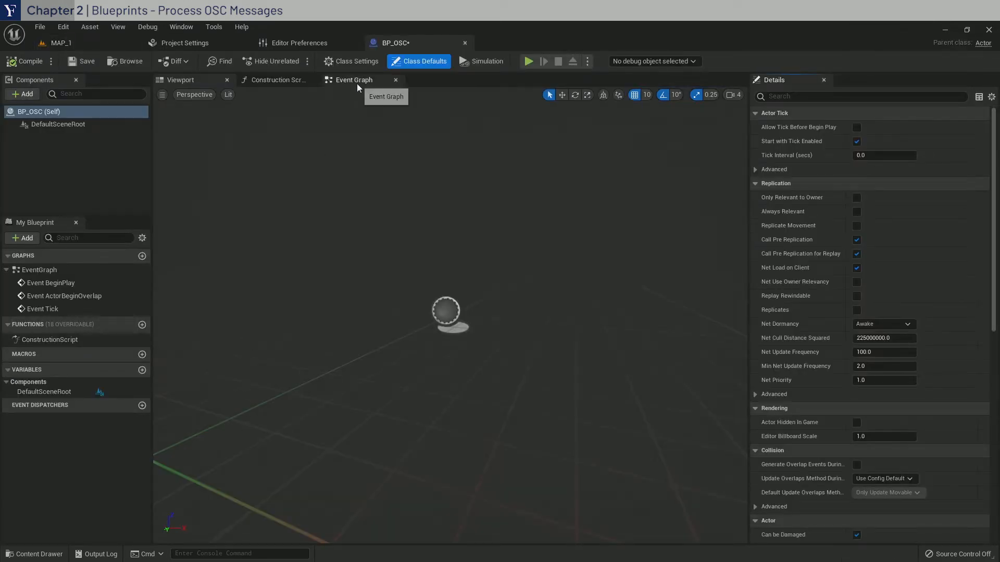
{"action": "left_click", "coordinate": [352, 79]}
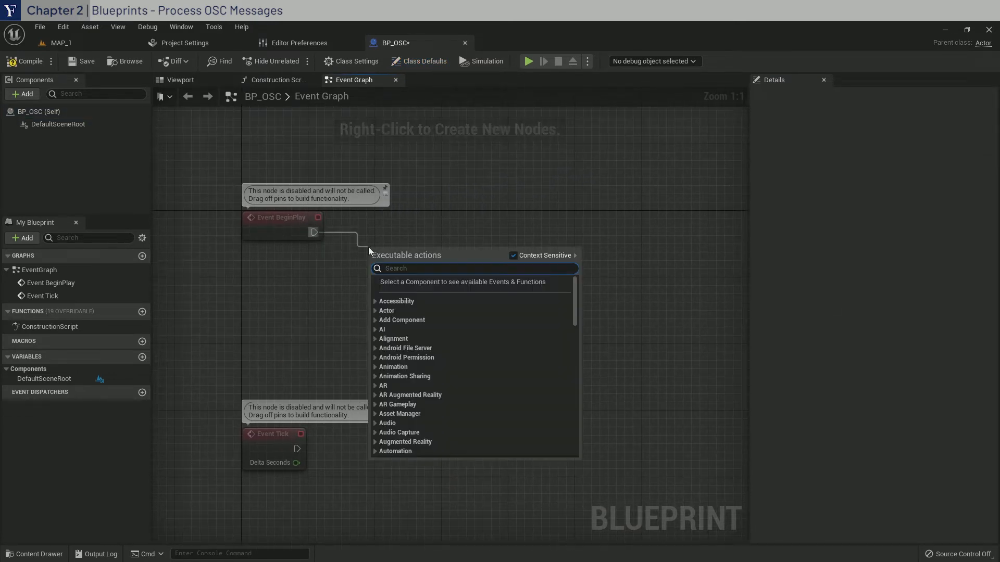
{"action": "type", "text": "create"}
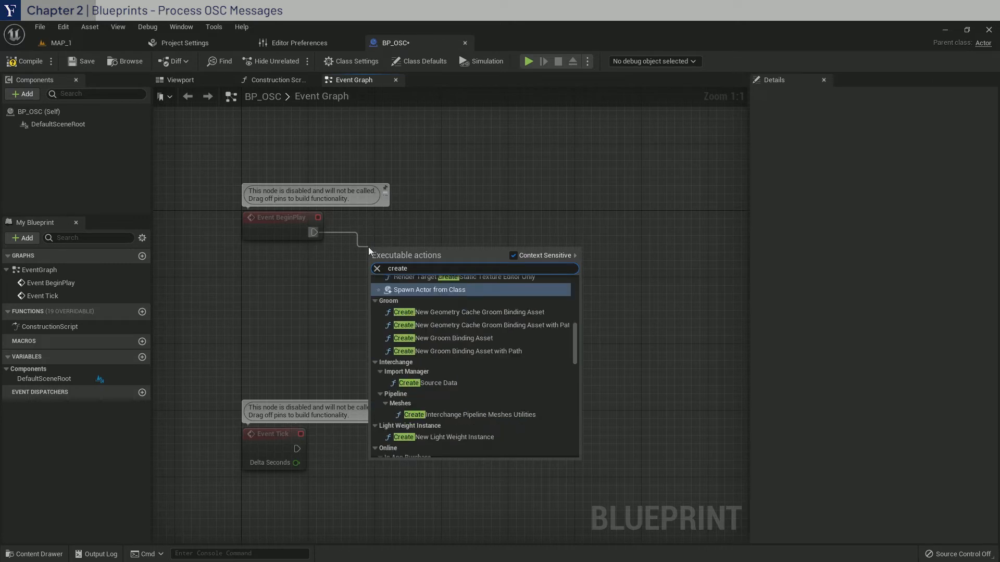
{"action": "left_click", "coordinate": [414, 276]}
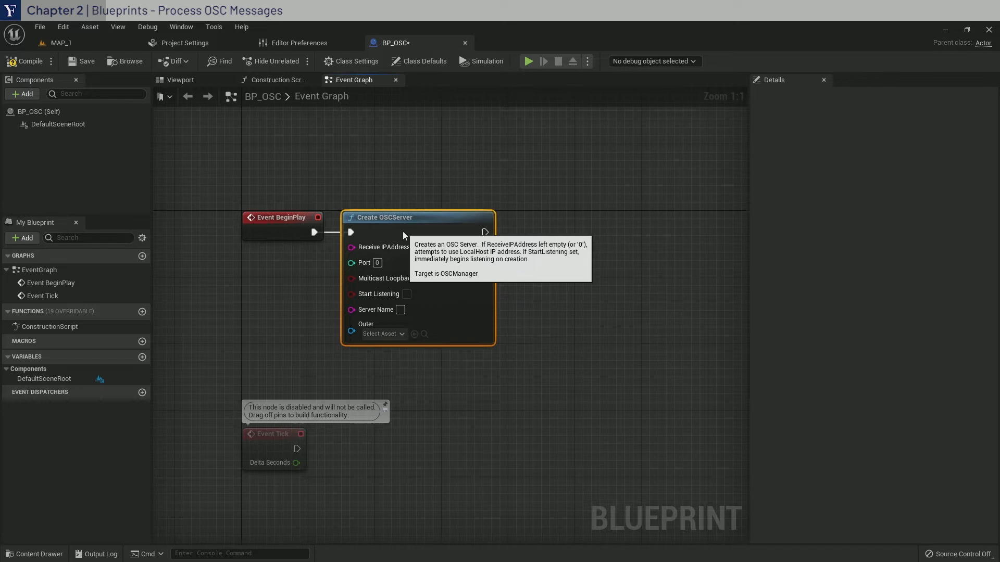
{"action": "mouse_move", "coordinate": [460, 306]}
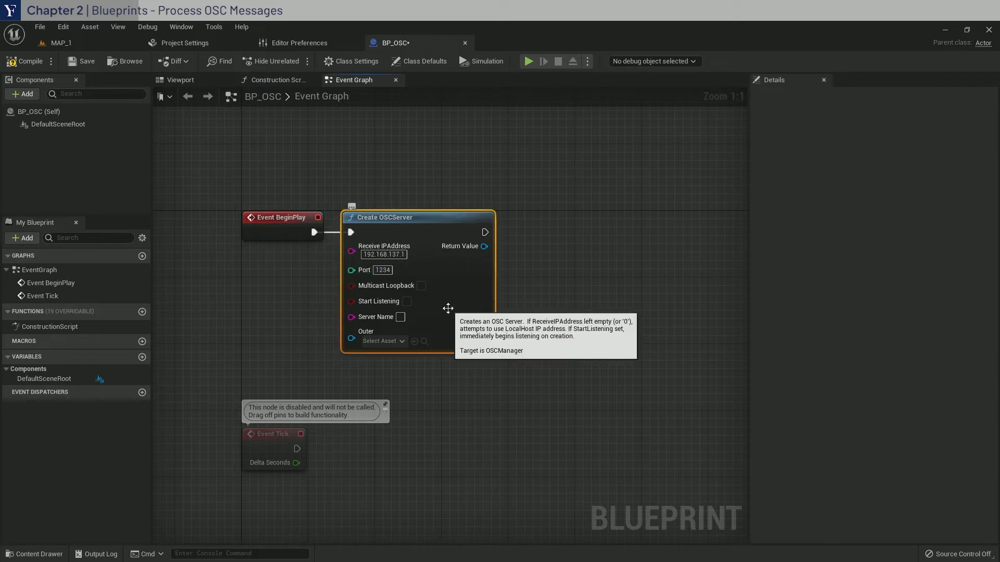
Step: Enable Start Listening and promote the server's Return Value to a variable named OSCServer
{"action": "left_click", "coordinate": [406, 301]}
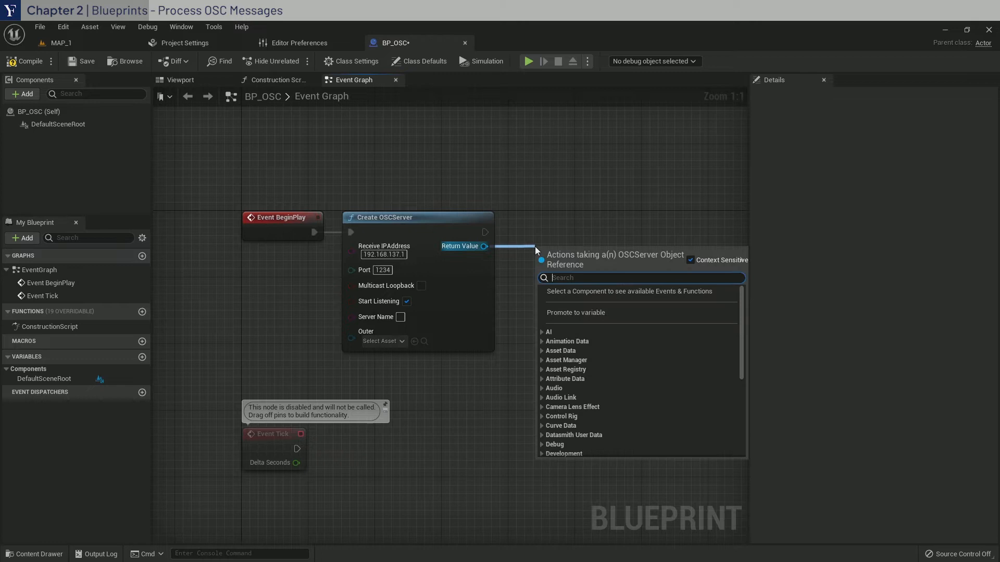
{"action": "left_click", "coordinate": [575, 313]}
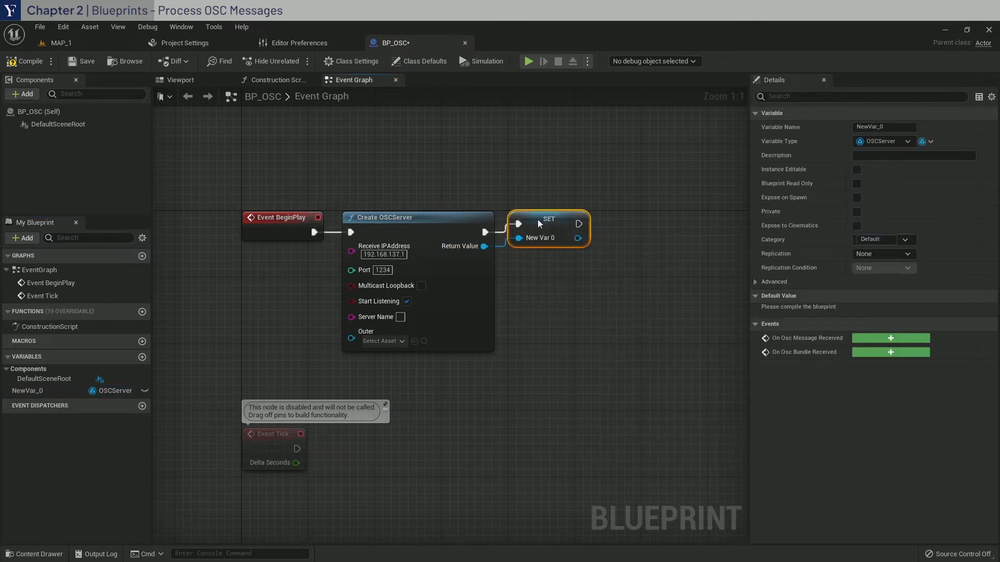
{"action": "double_click", "coordinate": [28, 391]}
{"action": "type", "text": "OSCServer"}
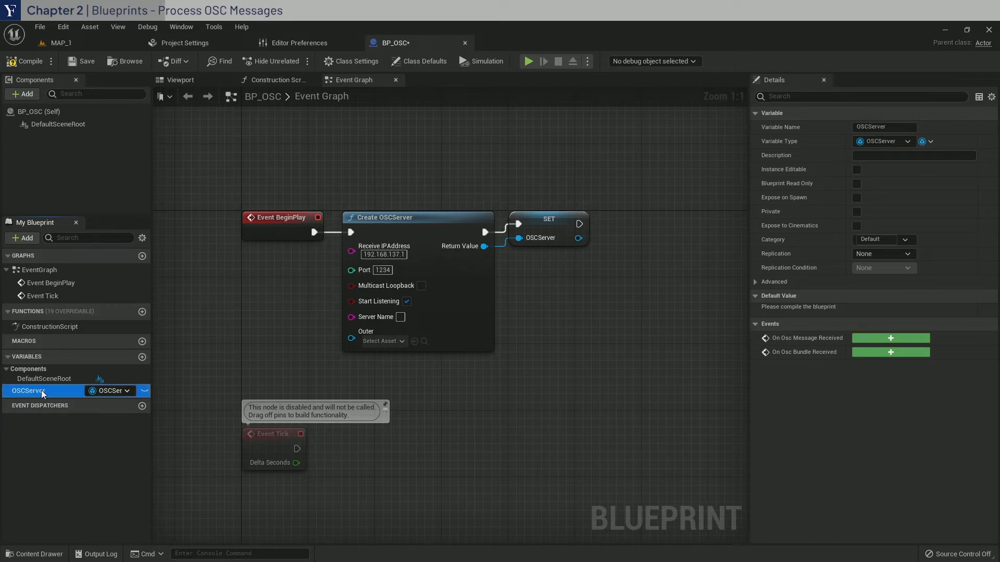
{"action": "left_click", "coordinate": [594, 301]}
{"action": "type", "text": "bind event"}
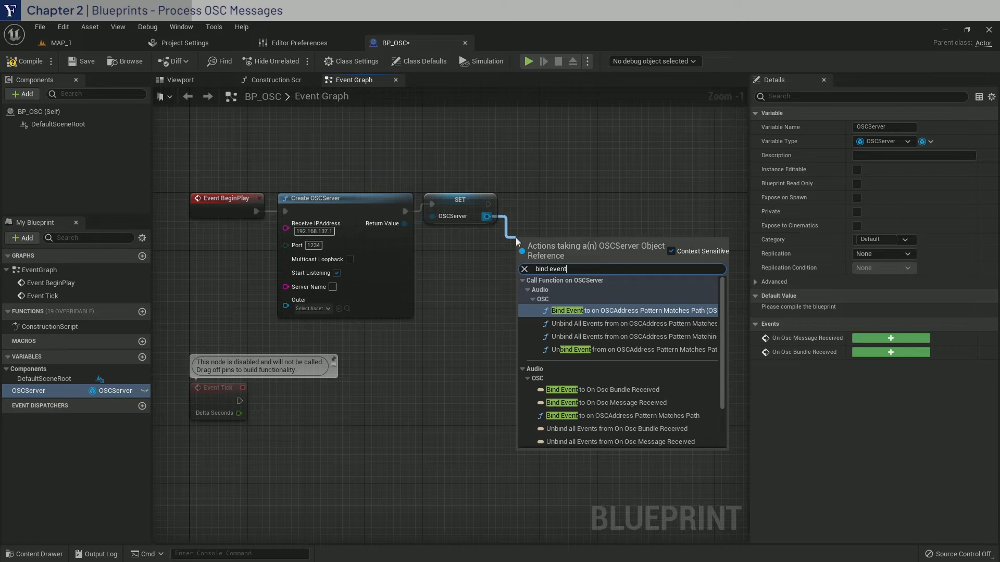
Step: Bind OSCServer's On Osc Message Received to a matching custom event renamed OSCIn
{"action": "type", "text": "on osc"}
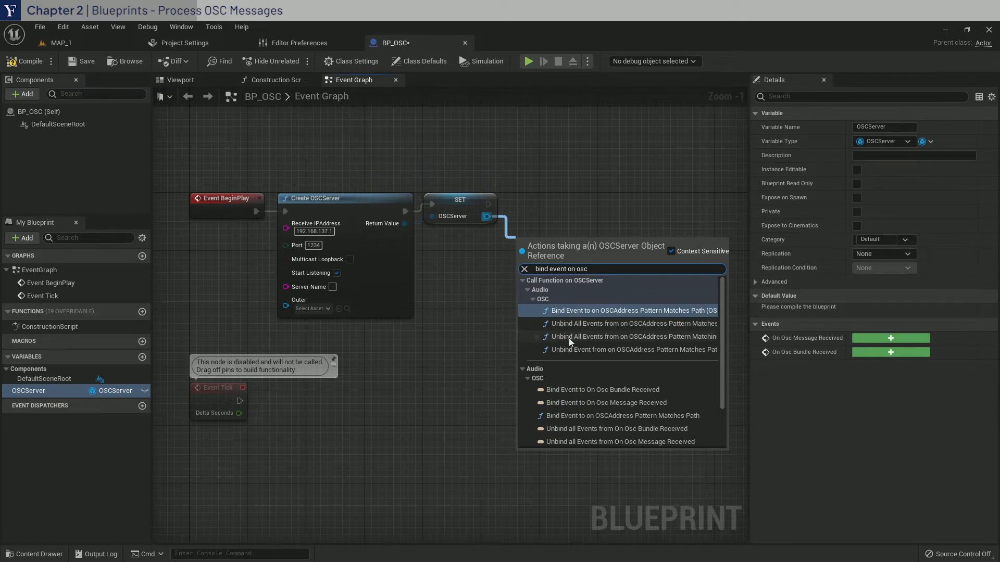
{"action": "left_click", "coordinate": [605, 402]}
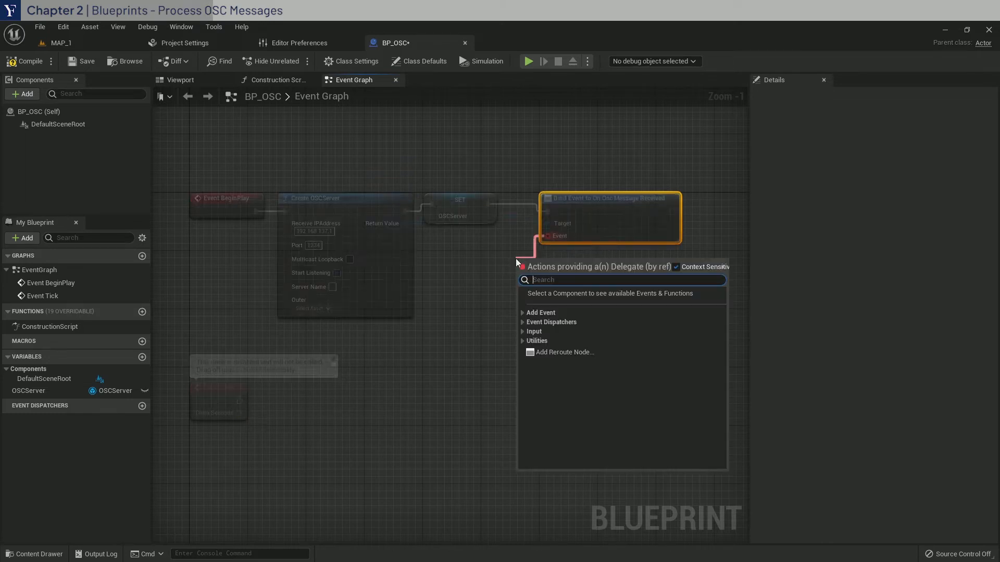
{"action": "left_click", "coordinate": [540, 312]}
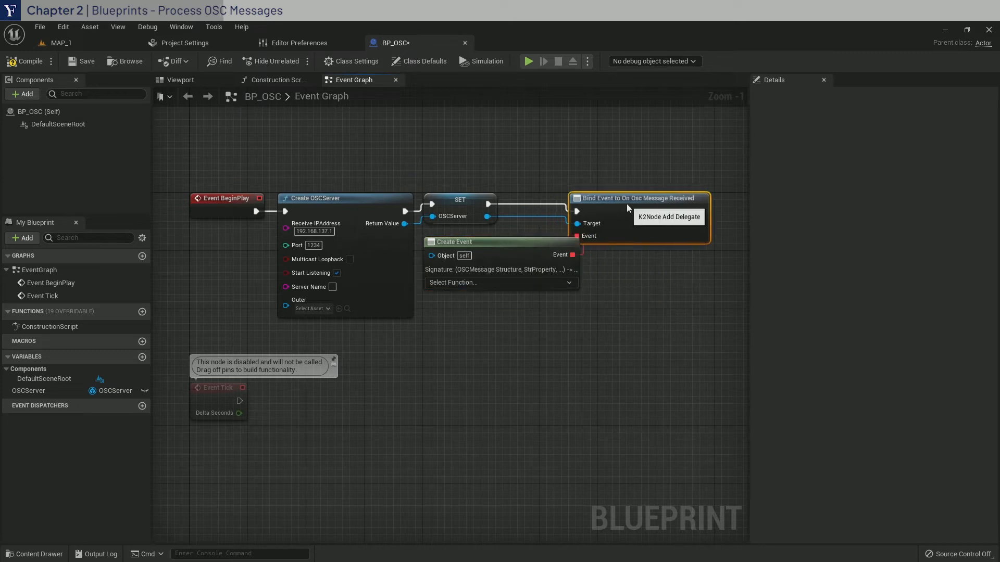
{"action": "left_click", "coordinate": [500, 282]}
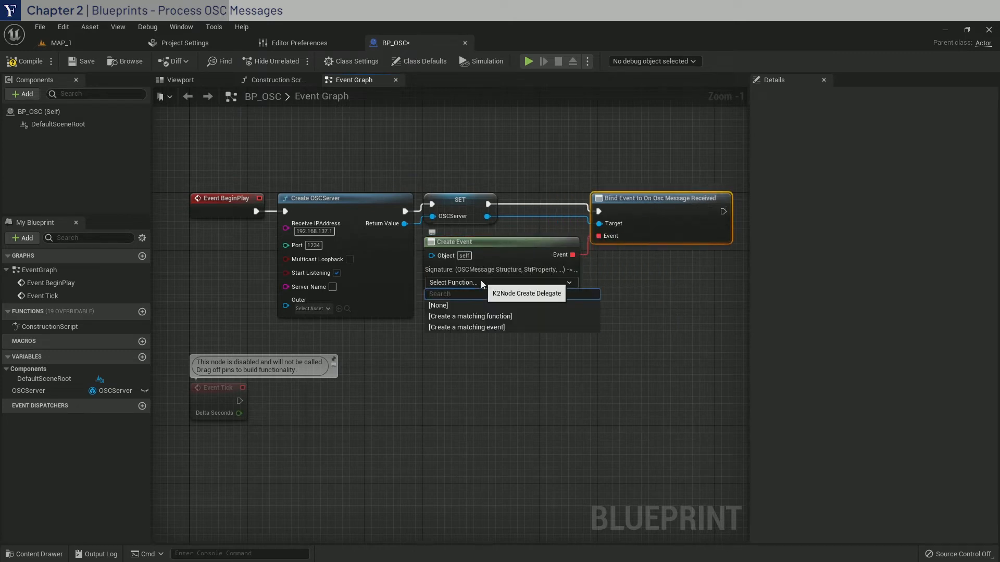
{"action": "left_click", "coordinate": [466, 327]}
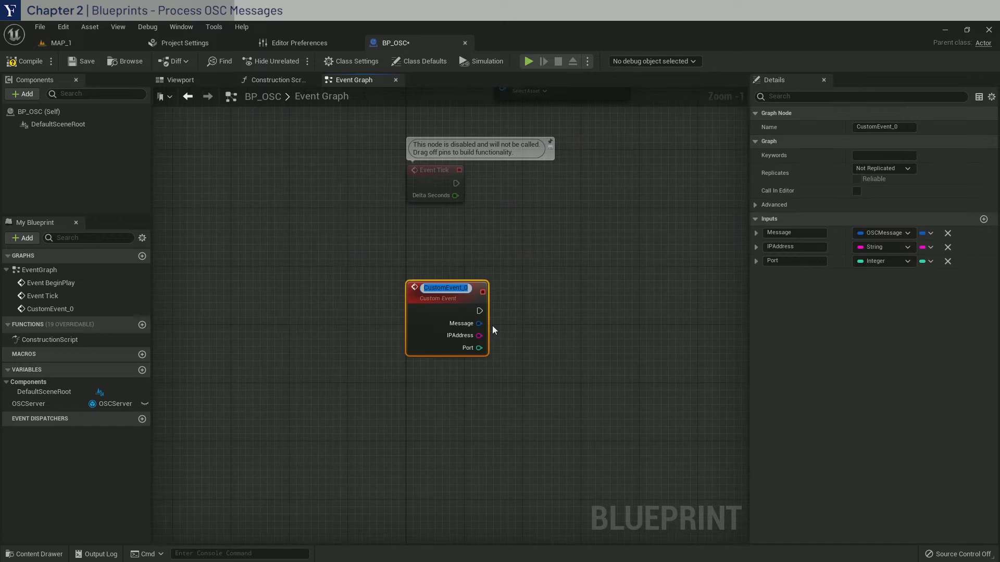
{"action": "type", "text": "OSCIn"}
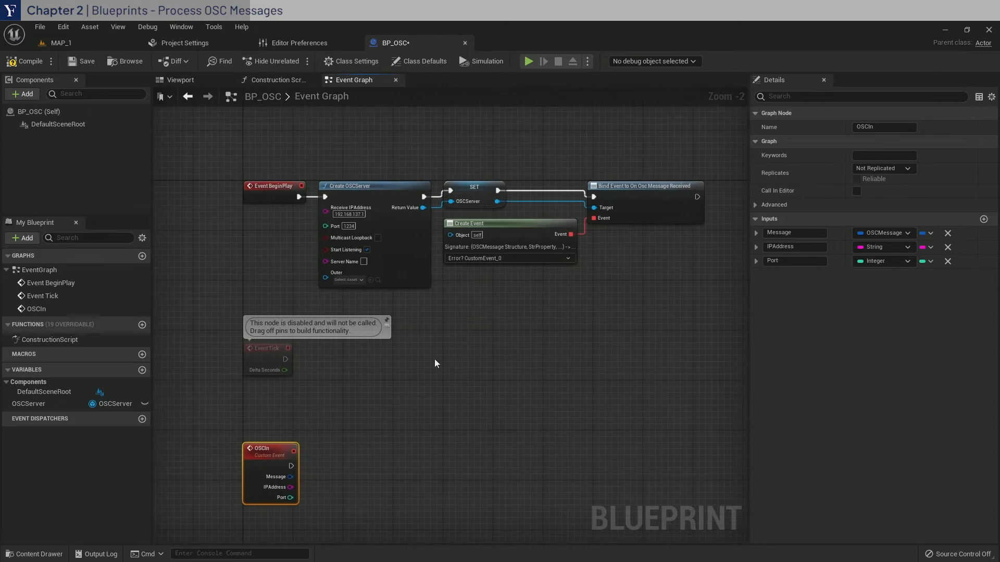
{"action": "left_click", "coordinate": [508, 259]}
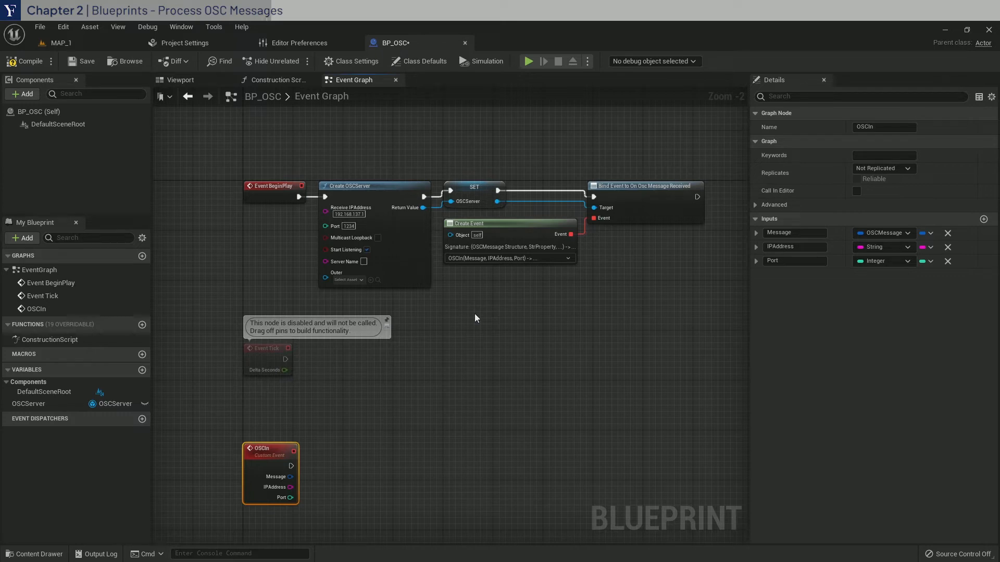
{"action": "mouse_move", "coordinate": [363, 464]}
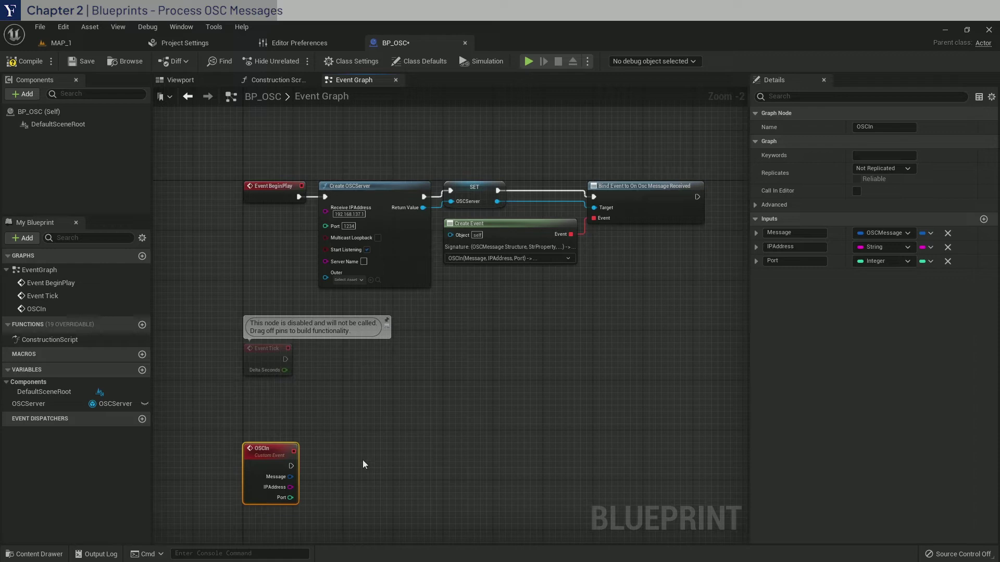
Step: Store the incoming message in an OSCMessages variable and read its OSC address for printing
{"action": "scroll", "scroll_direction": "up", "scroll_amount": 3}
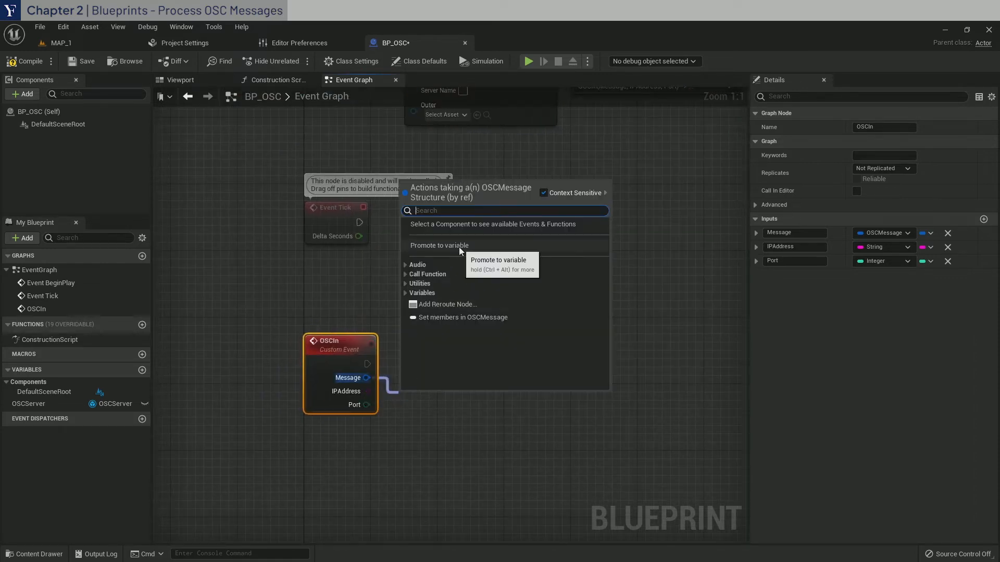
{"action": "left_click", "coordinate": [438, 245]}
{"action": "type", "text": "get"}
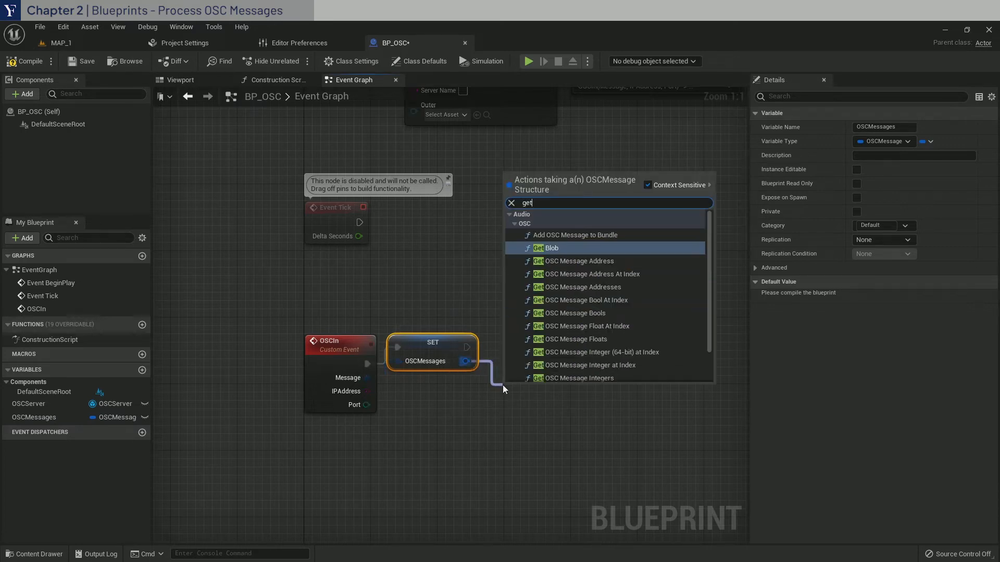
{"action": "type", "text": "osc"}
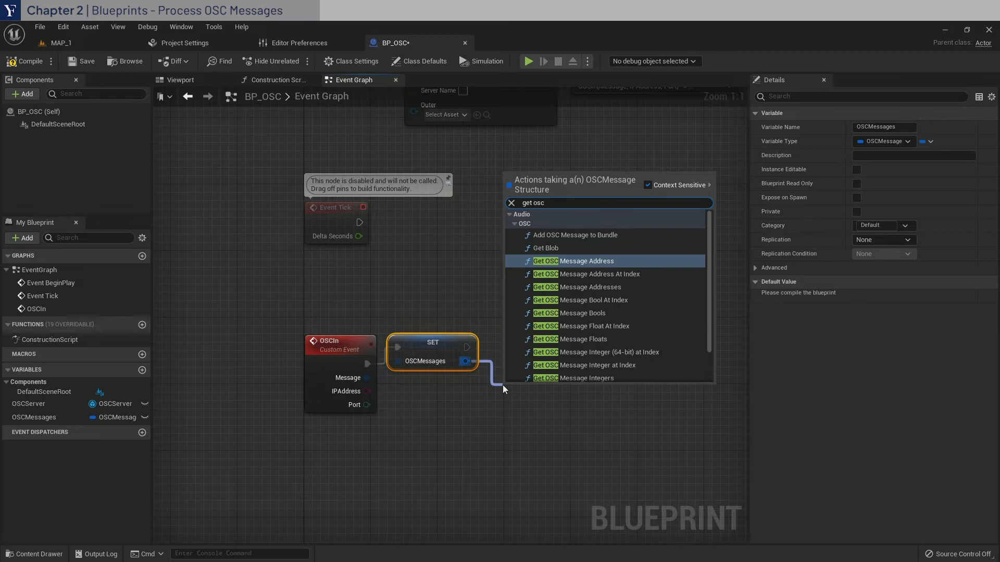
{"action": "left_click", "coordinate": [585, 261]}
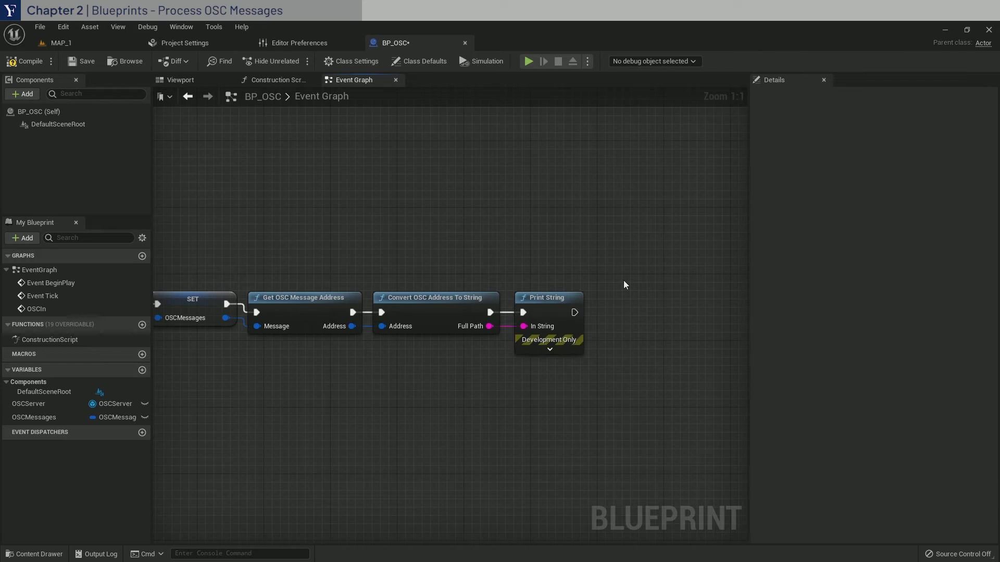
{"action": "mouse_move", "coordinate": [81, 61]}
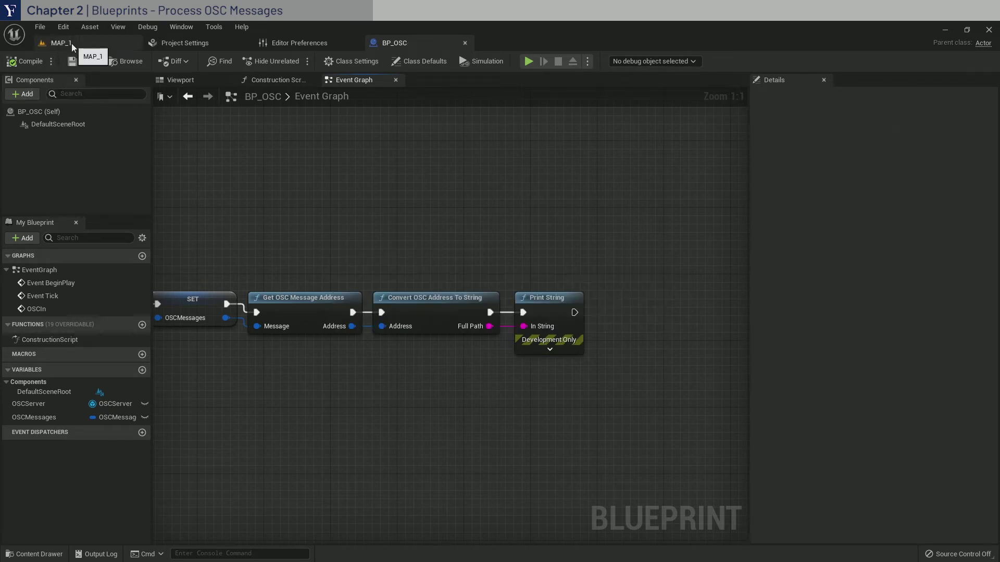
Step: In the MAP_1 level, reset the BP_OSC actor's location to 0, 0, 500
{"action": "left_click", "coordinate": [59, 43]}
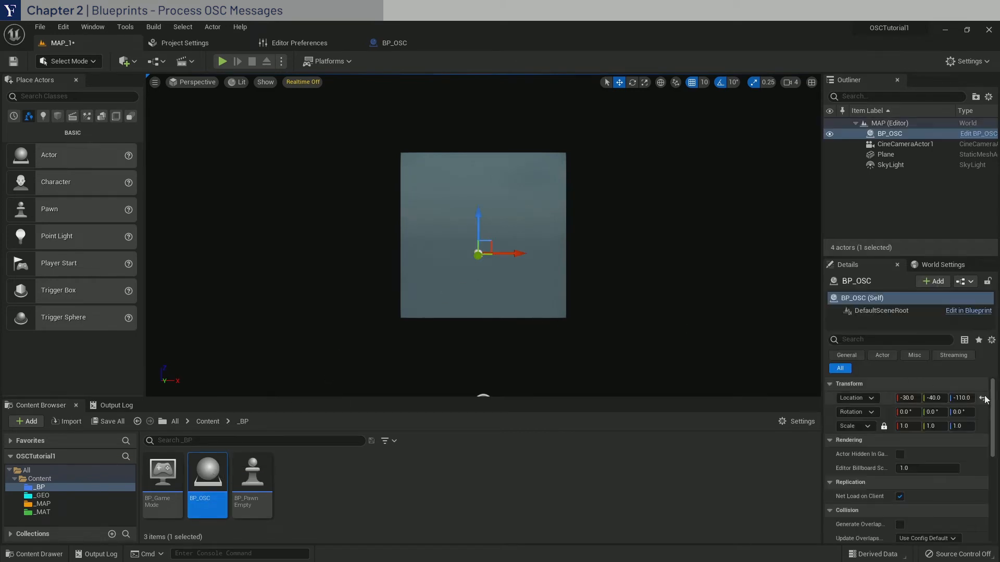
{"action": "left_click", "coordinate": [983, 398]}
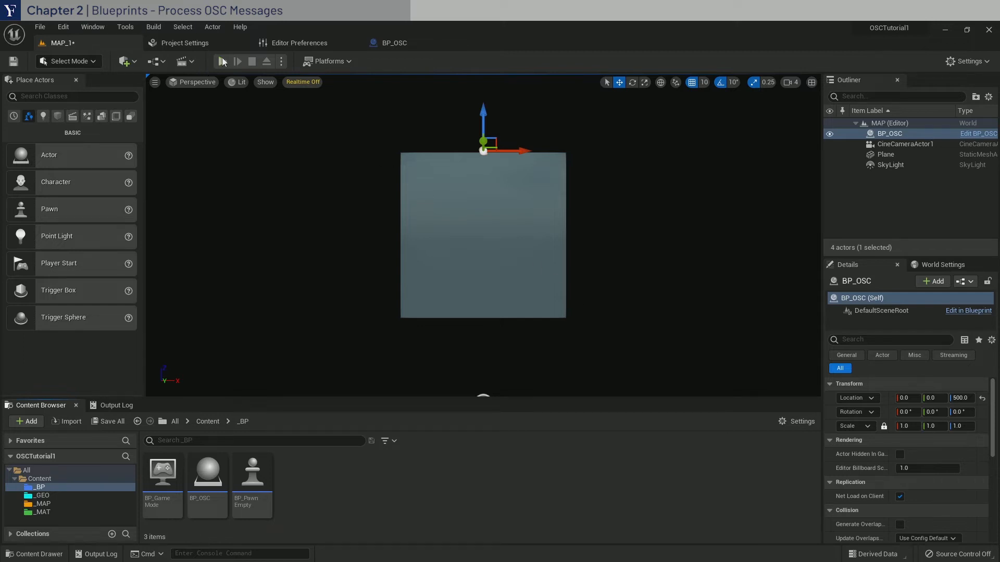
Step: Play the level to watch addresses ending in accel and deviceinfo print, then stop
{"action": "left_click", "coordinate": [235, 62]}
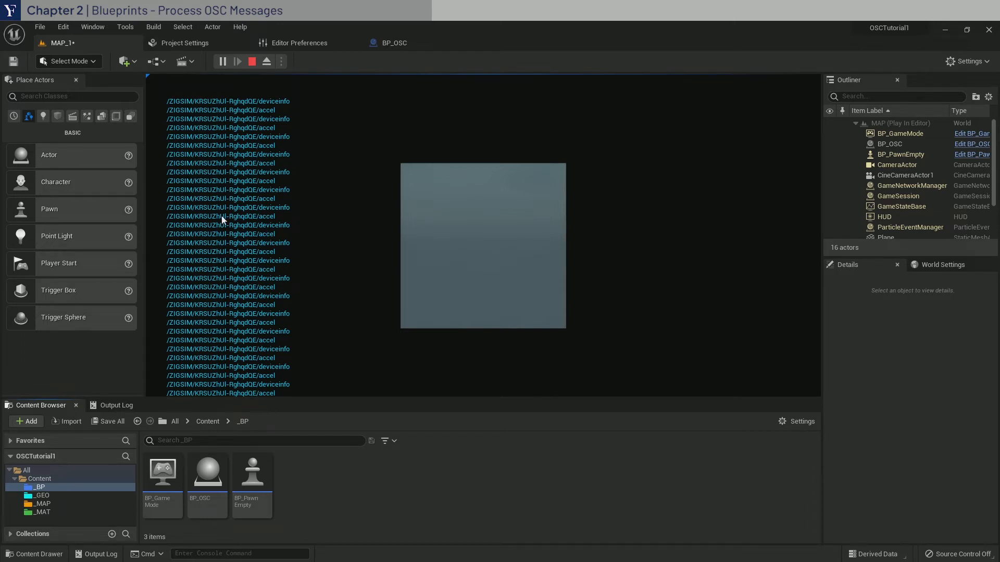
{"action": "mouse_move", "coordinate": [319, 213]}
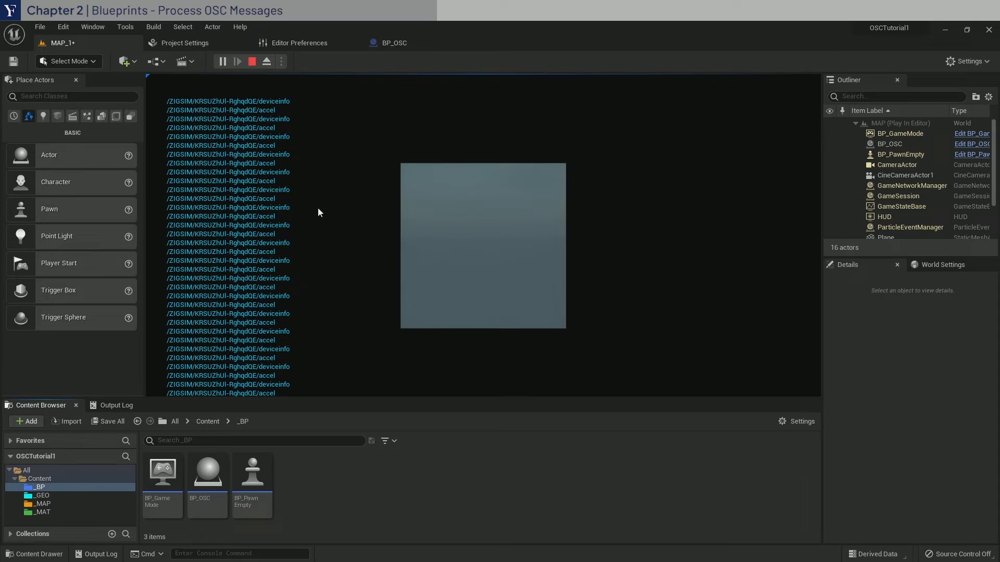
{"action": "left_click", "coordinate": [250, 61]}
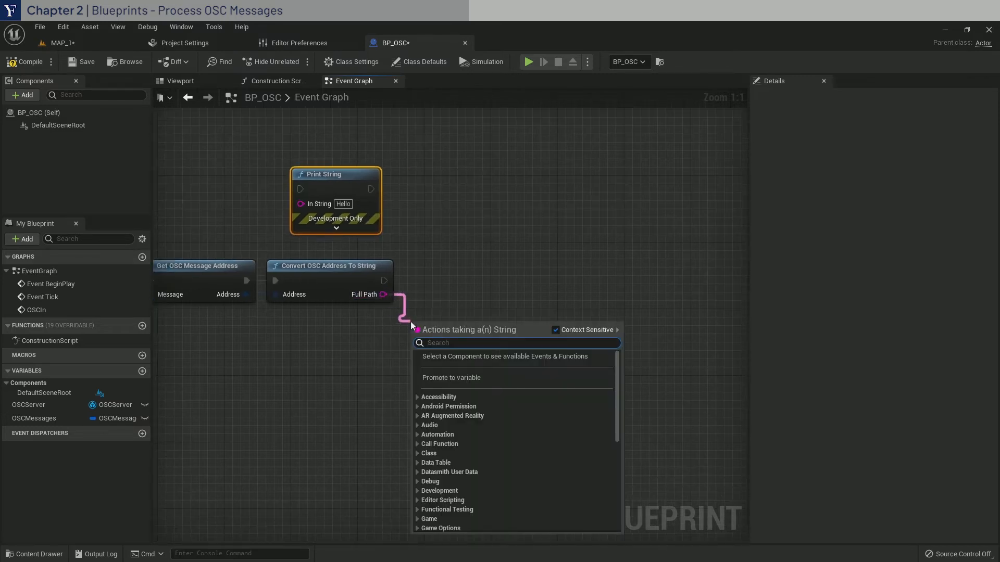
Step: Add a Split node on Full Path using separator / searched from the end
{"action": "type", "text": "split"}
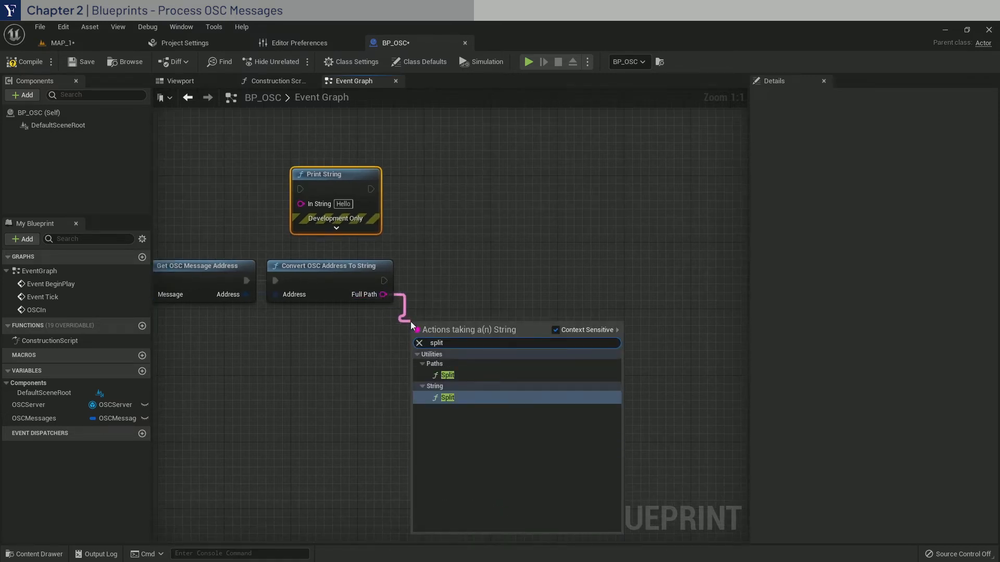
{"action": "left_click", "coordinate": [447, 397]}
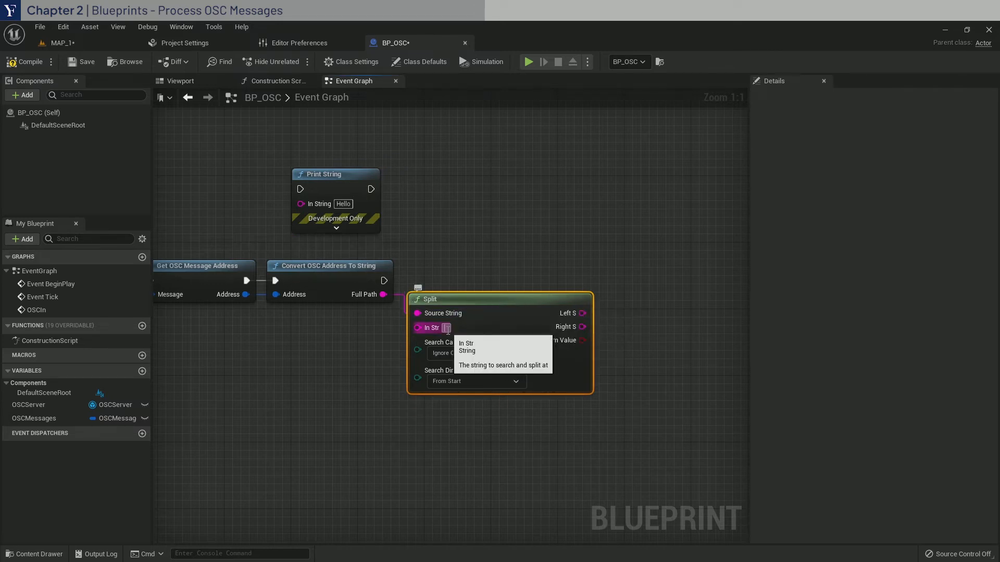
{"action": "type", "text": "/"}
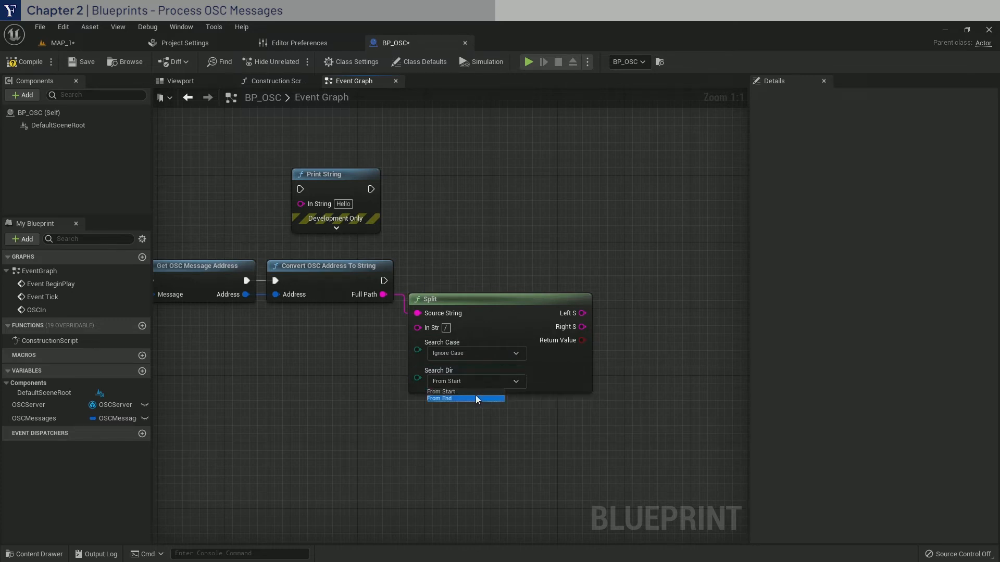
{"action": "left_click", "coordinate": [438, 398]}
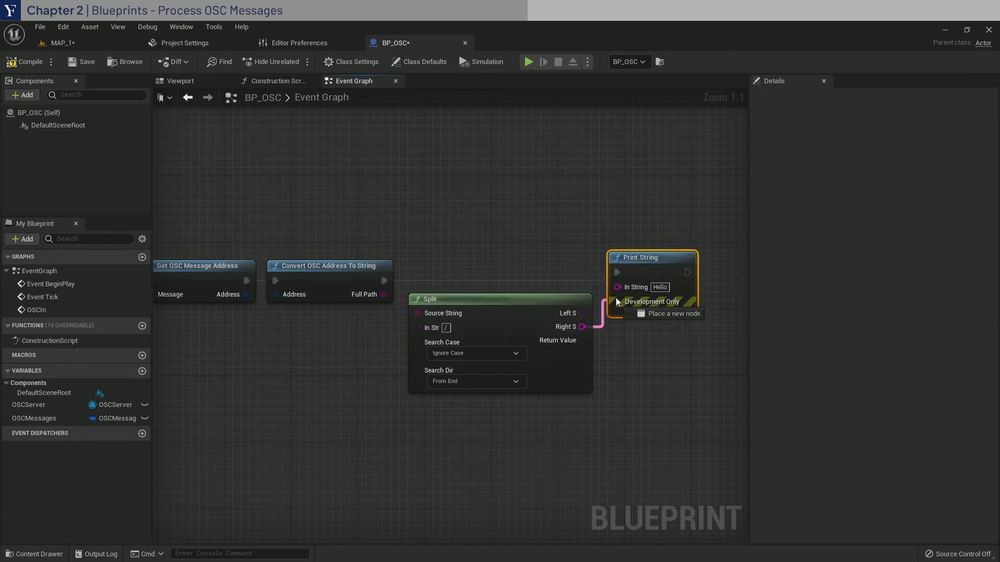
{"action": "mouse_move", "coordinate": [29, 62]}
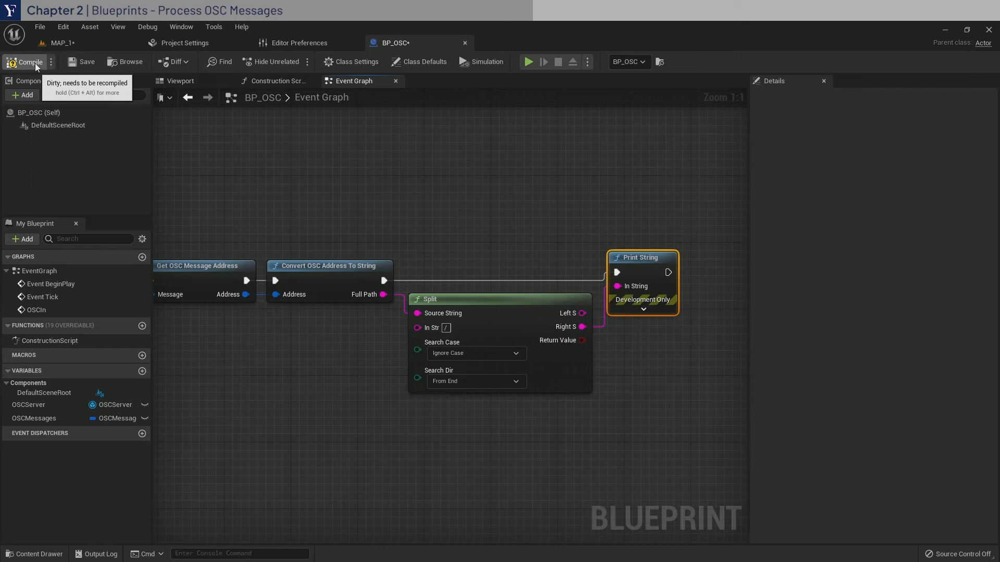
Step: Compile BP_OSC and play the game to confirm only accel and deviceinfo print
{"action": "left_click", "coordinate": [28, 62]}
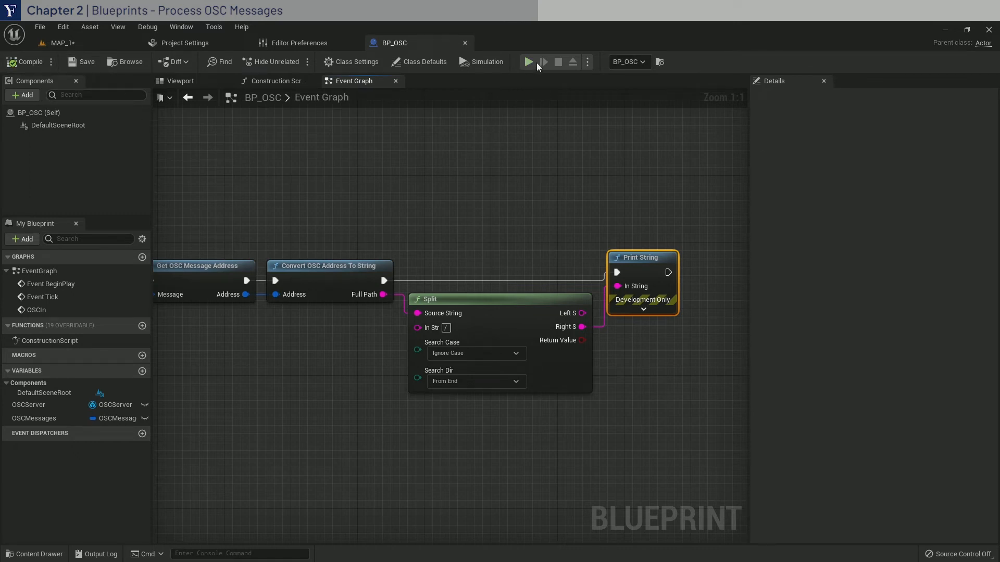
{"action": "left_click", "coordinate": [527, 62]}
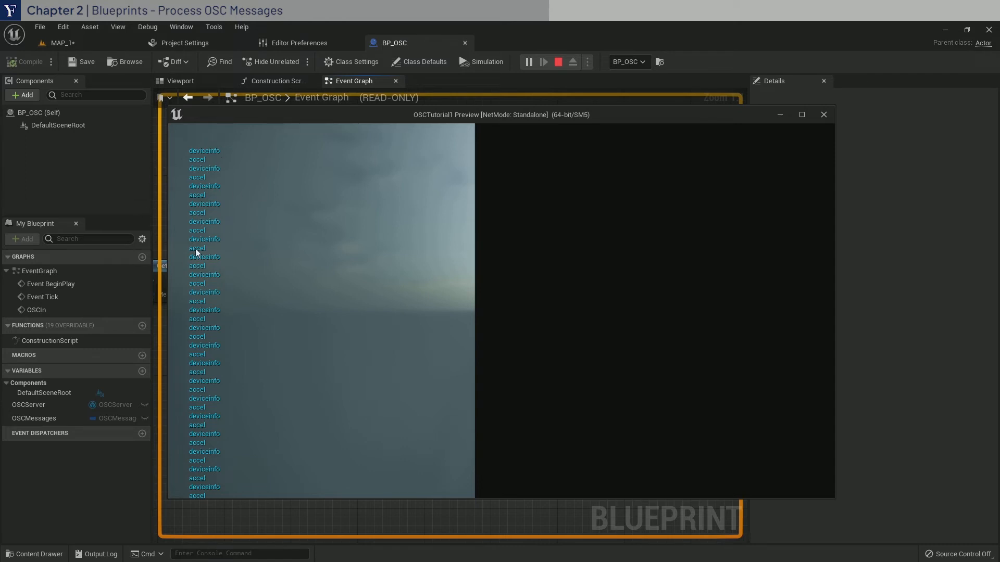
{"action": "mouse_move", "coordinate": [219, 247]}
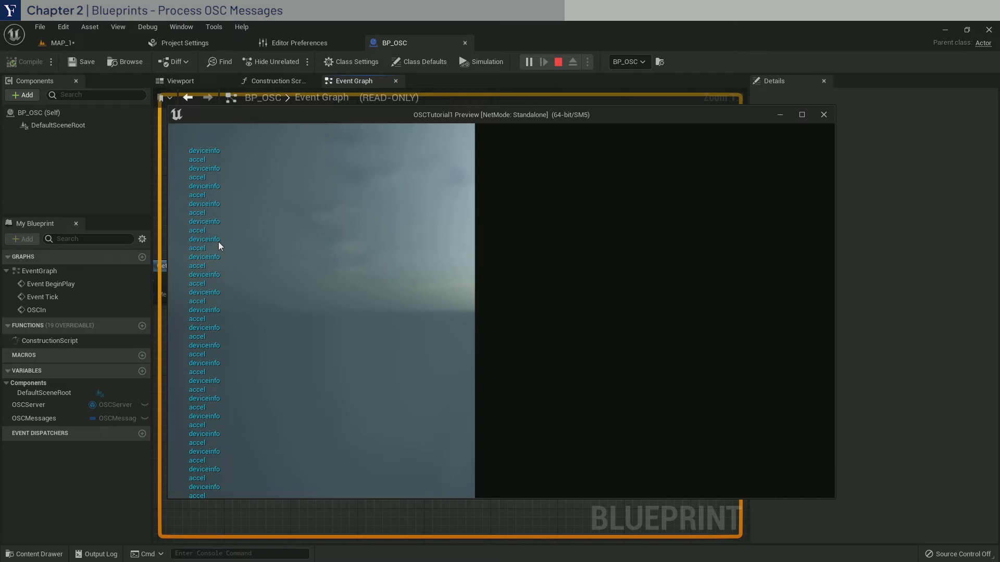
{"action": "mouse_move", "coordinate": [503, 237]}
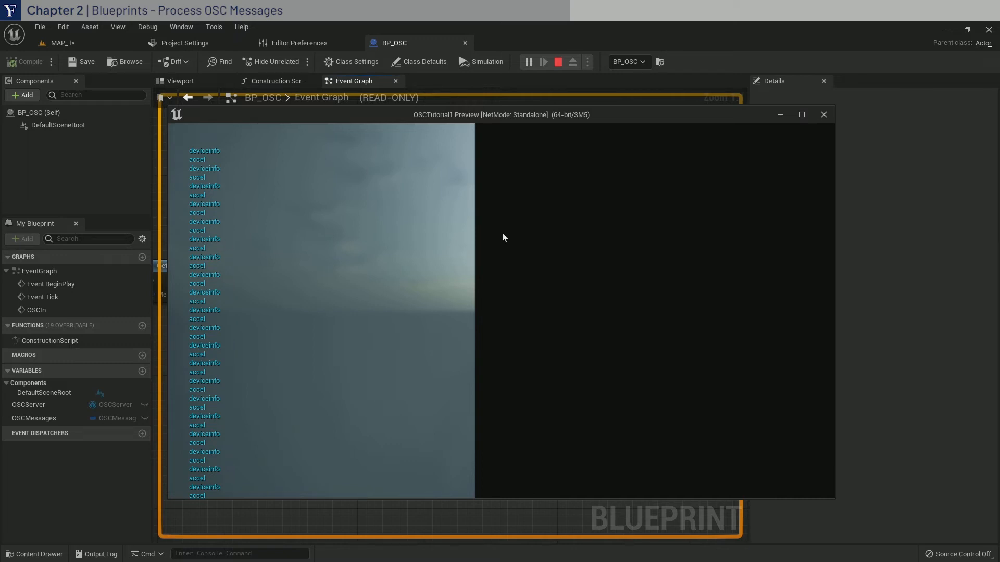
Step: Stop the preview and add a Switch on String node after Right S with an accel case
{"action": "left_click", "coordinate": [823, 114]}
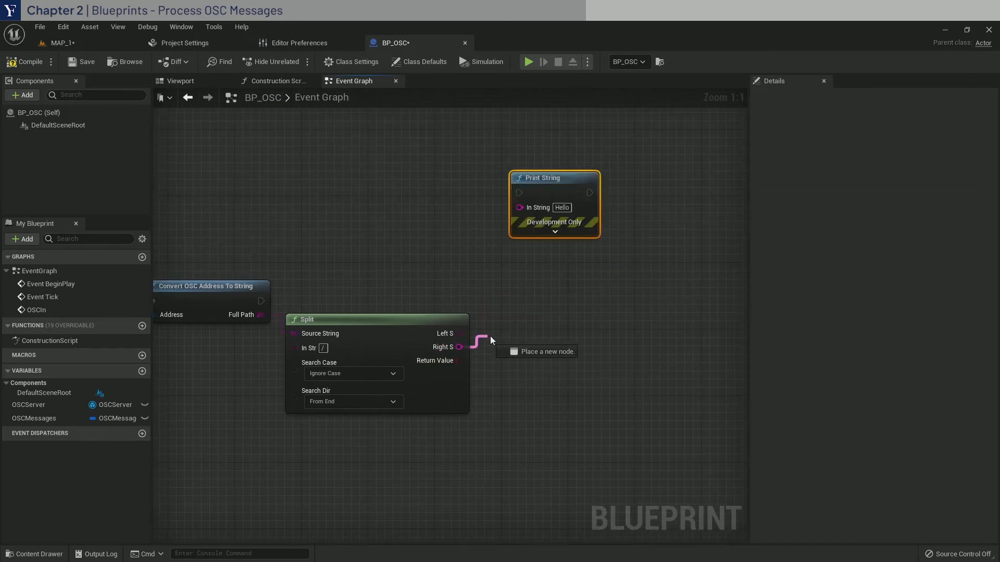
{"action": "left_click", "coordinate": [539, 351]}
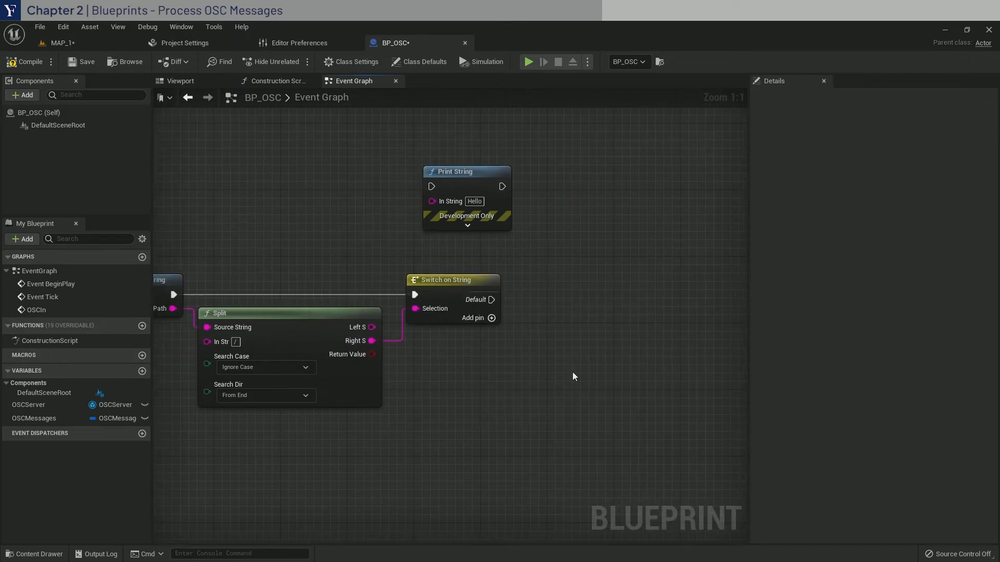
{"action": "left_click", "coordinate": [474, 318]}
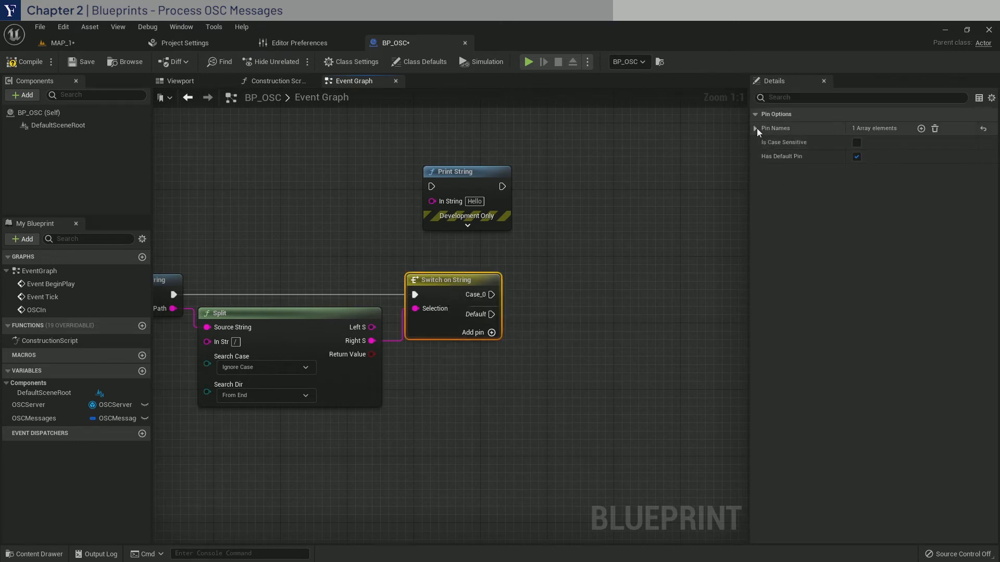
{"action": "left_click", "coordinate": [756, 128]}
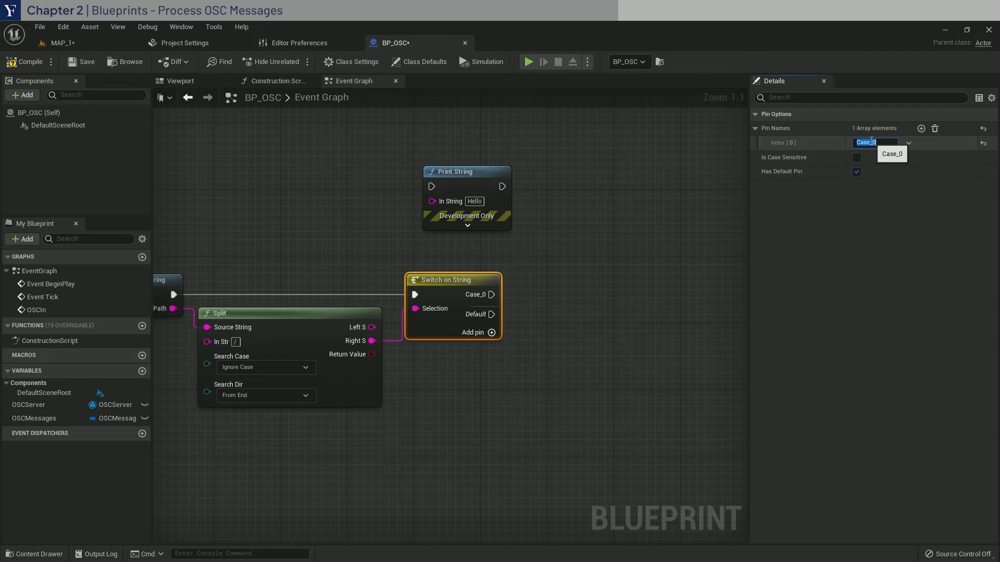
{"action": "type", "text": "accel"}
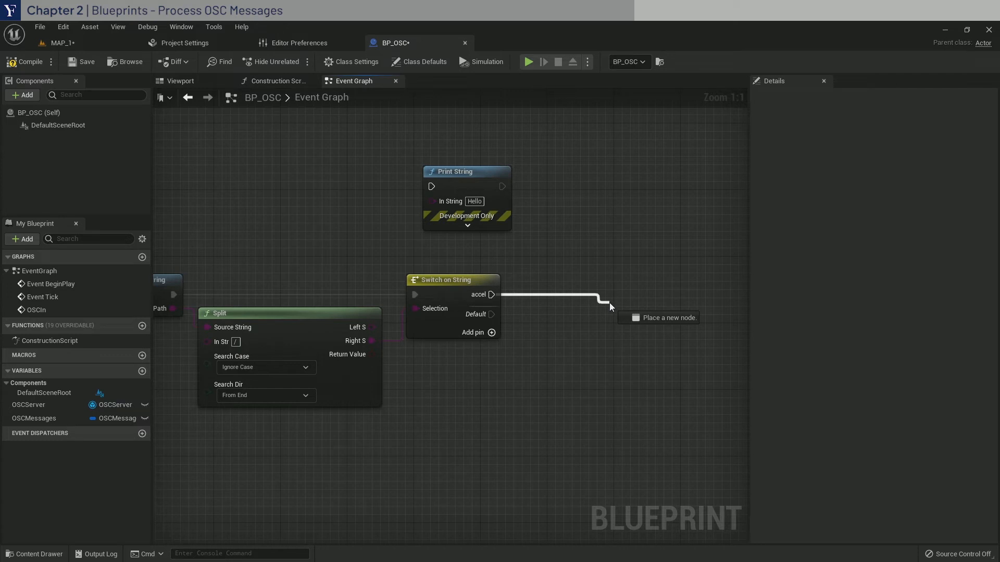
{"action": "mouse_move", "coordinate": [668, 287]}
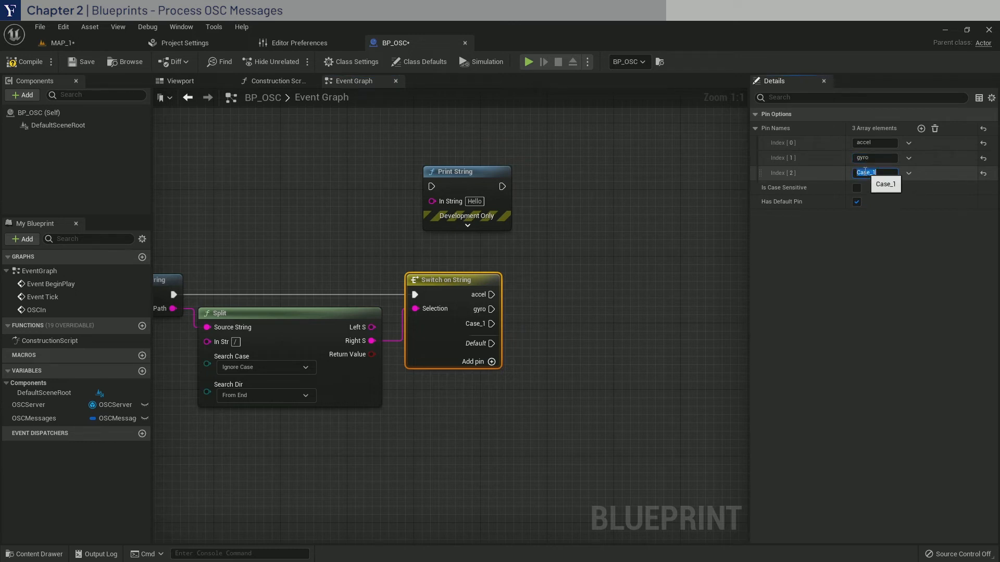
Step: Replace the switch's gyro and gravity cases so only one pin named accel remains
{"action": "type", "text": "gravity"}
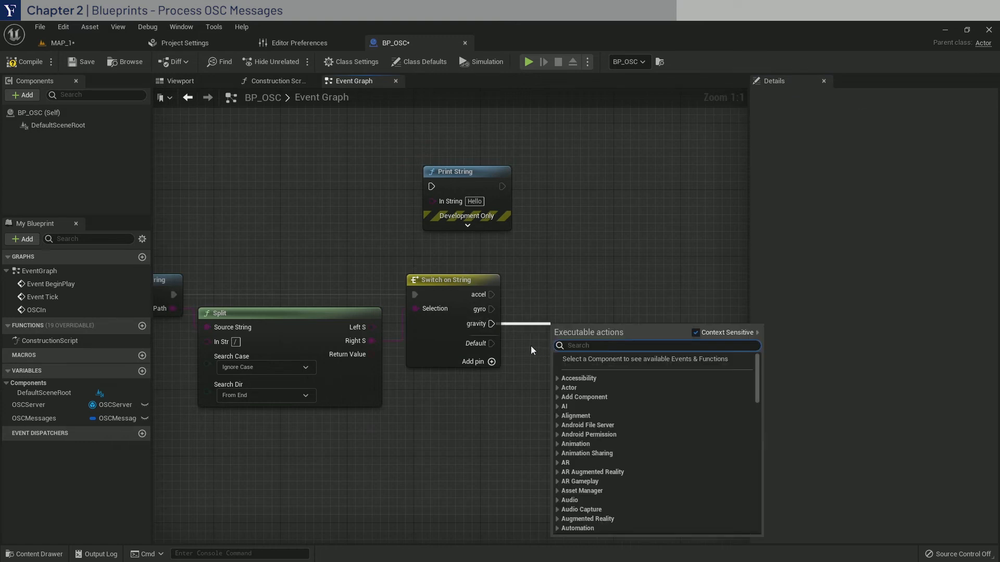
{"action": "left_click", "coordinate": [561, 350]}
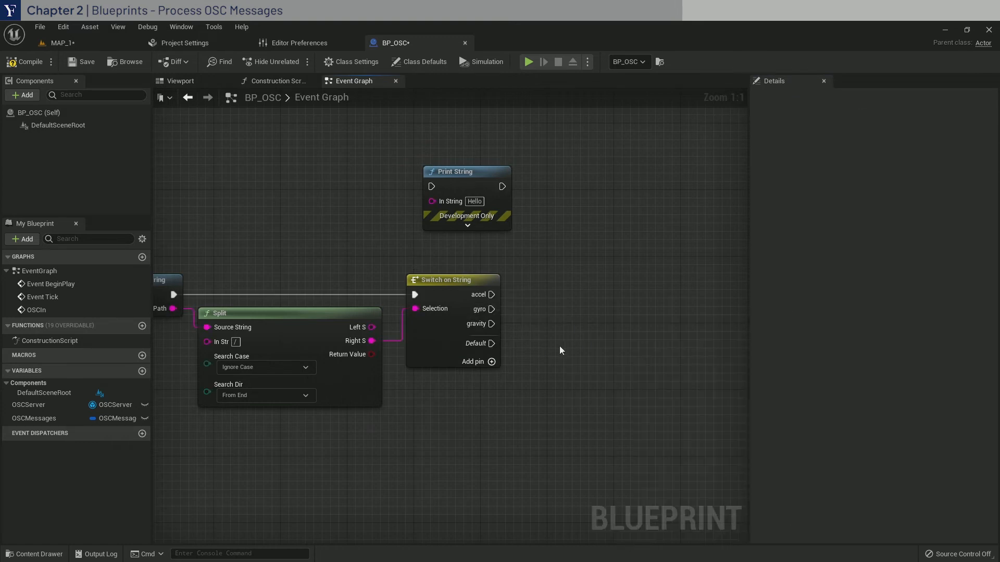
{"action": "left_click", "coordinate": [453, 280]}
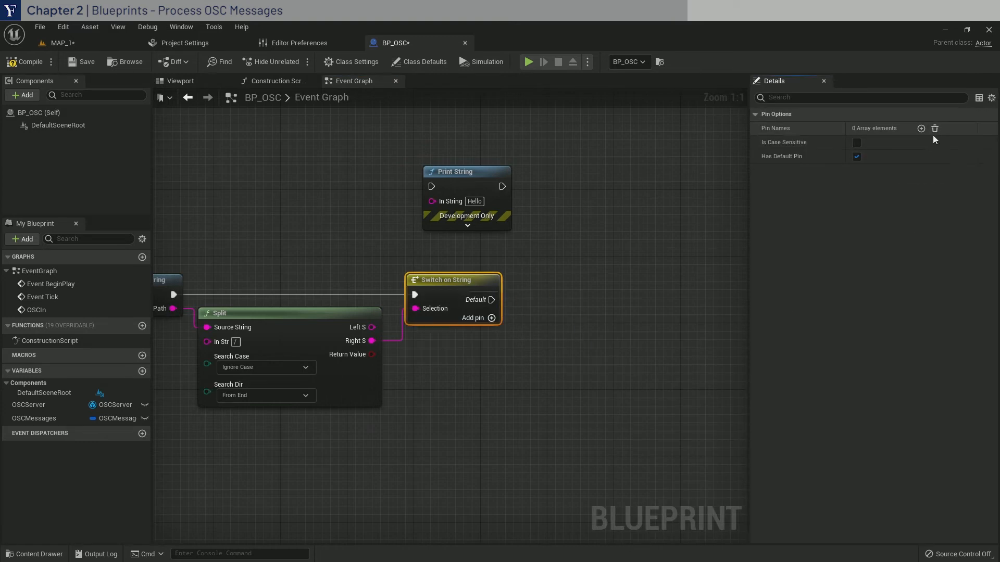
{"action": "left_click", "coordinate": [920, 128]}
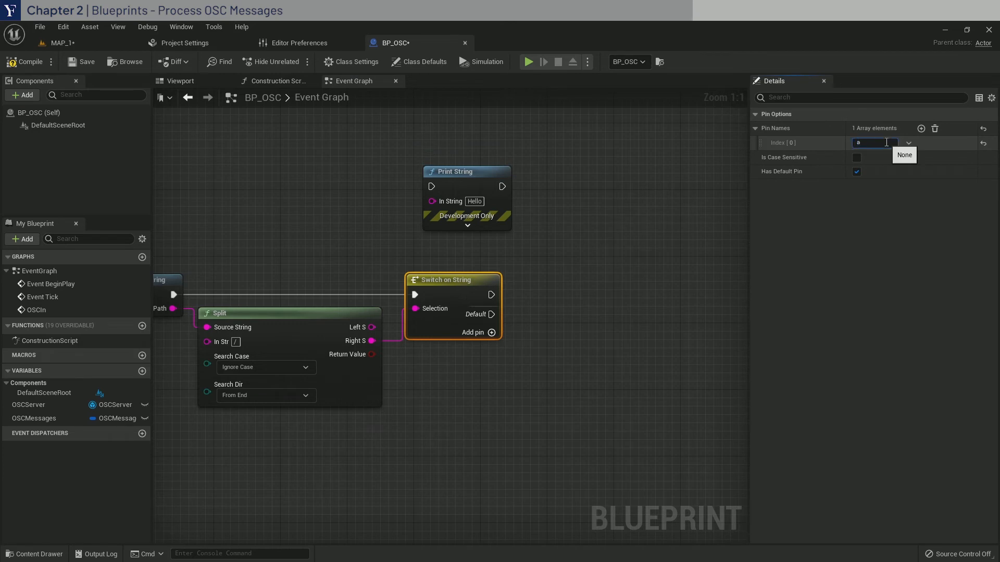
{"action": "type", "text": "accel"}
{"action": "type", "text": "get osc"}
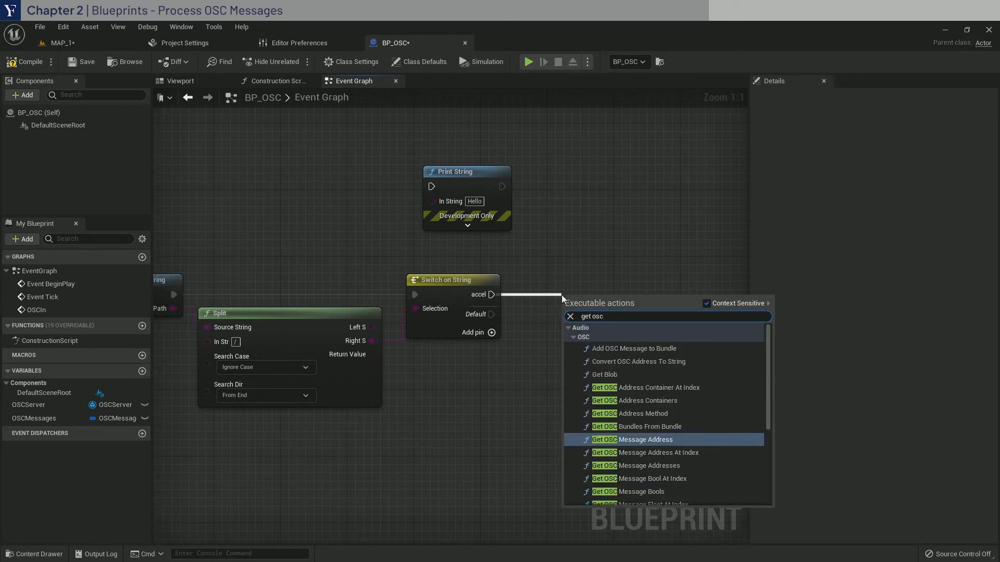
Step: Add Get OSC Message Float At Index on the accel case, fed by an OSCMessages getter
{"action": "type", "text": "mes"}
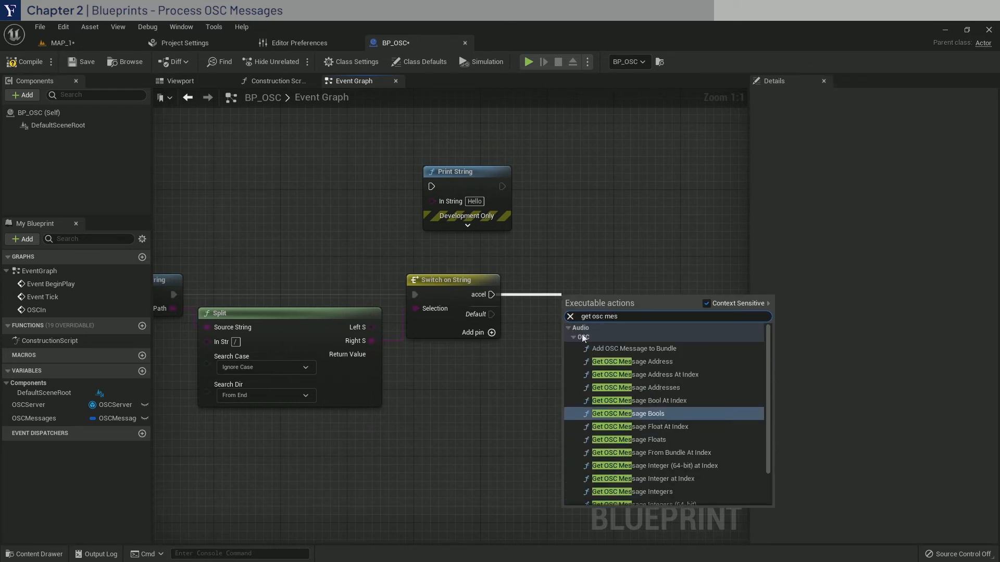
{"action": "left_click", "coordinate": [637, 426]}
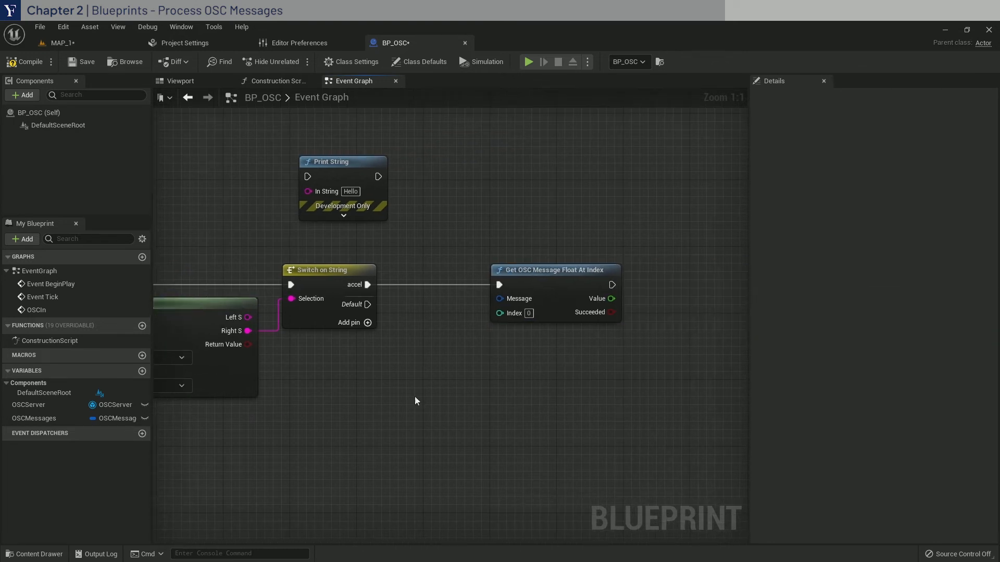
{"action": "left_click", "coordinate": [35, 418]}
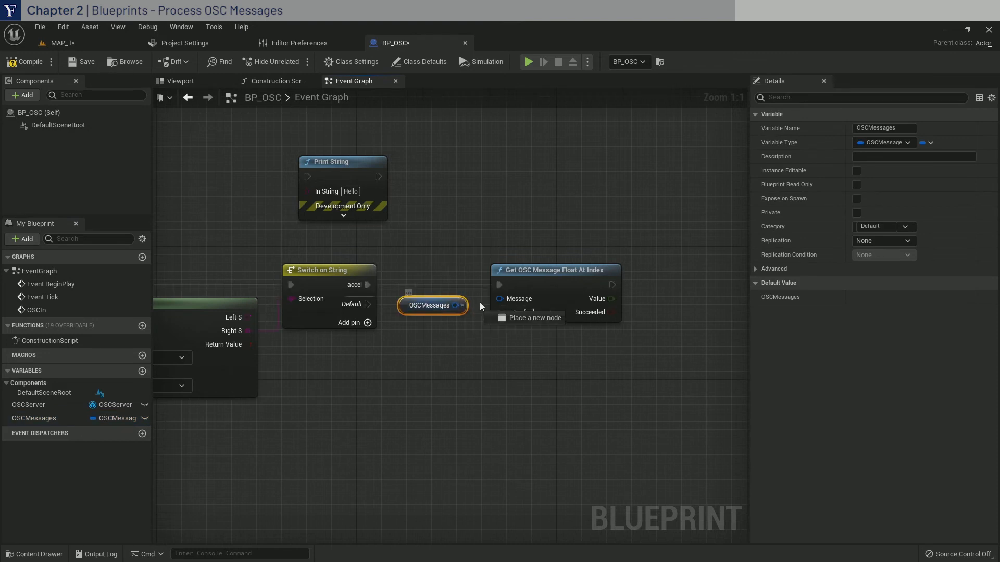
{"action": "left_click", "coordinate": [528, 237]}
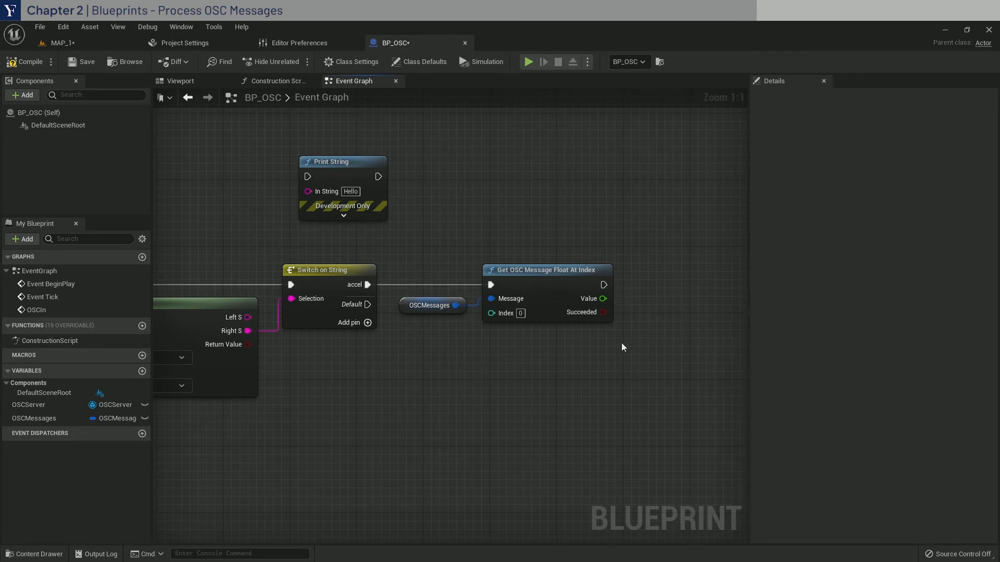
{"action": "mouse_move", "coordinate": [598, 346]}
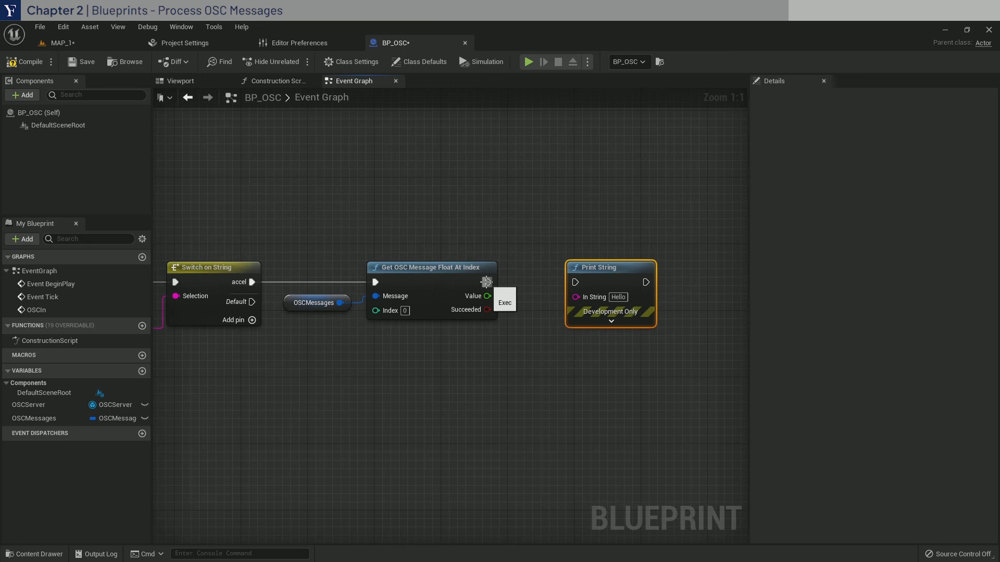
{"action": "mouse_move", "coordinate": [549, 294]}
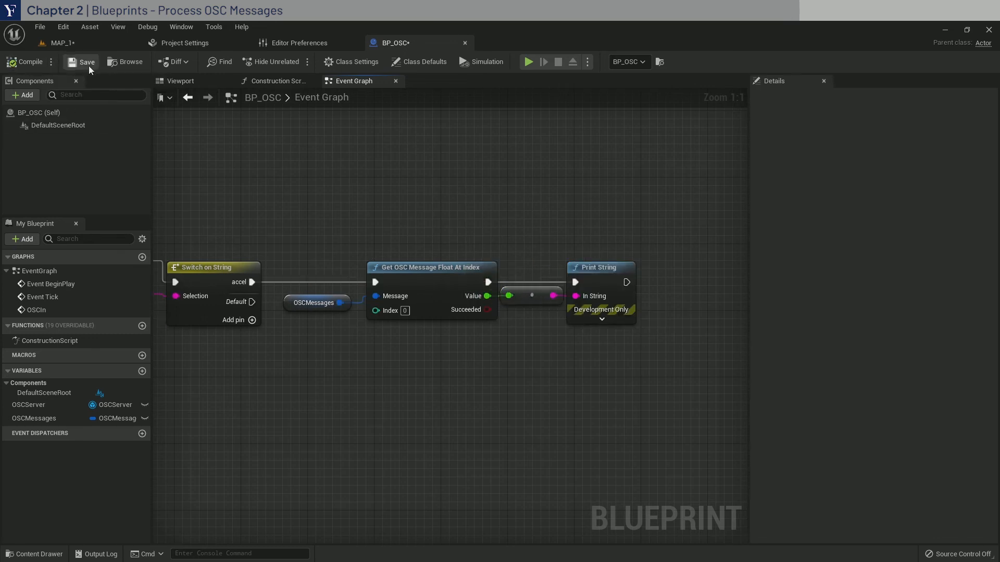
Step: Save BP_OSC and run a Play test to watch accel float values print
{"action": "left_click", "coordinate": [86, 62]}
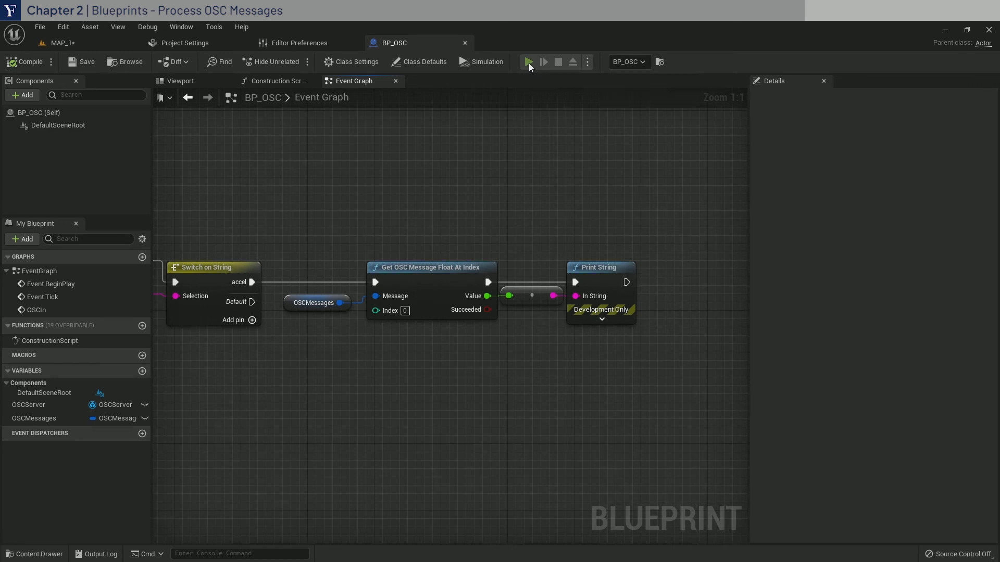
{"action": "left_click", "coordinate": [529, 62]}
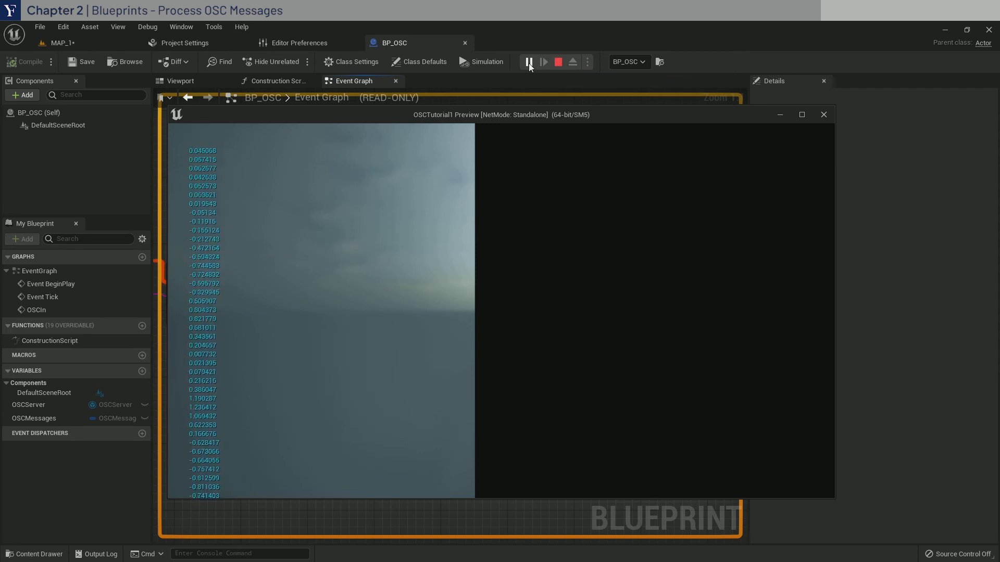
{"action": "left_click", "coordinate": [528, 62]}
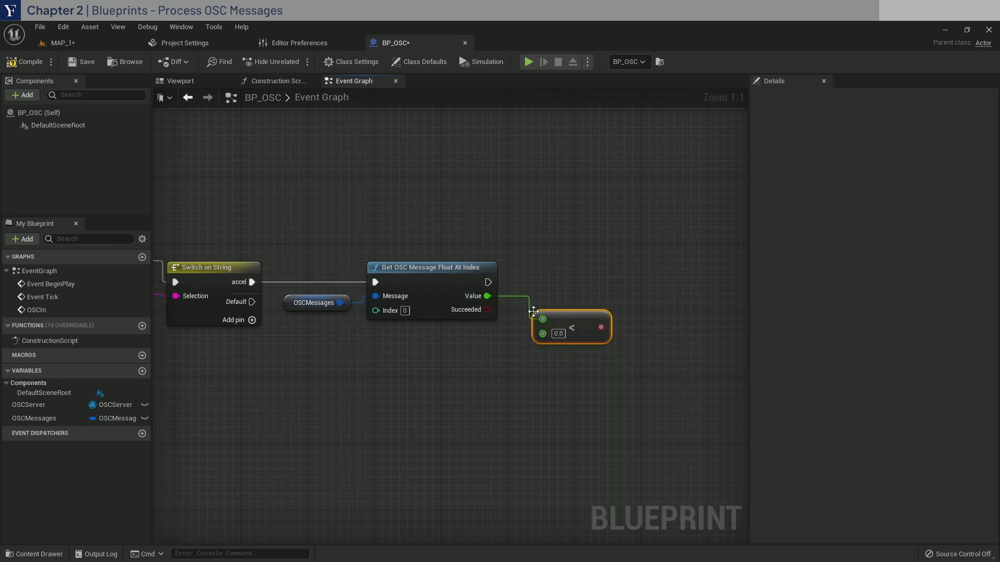
{"action": "mouse_move", "coordinate": [542, 318]}
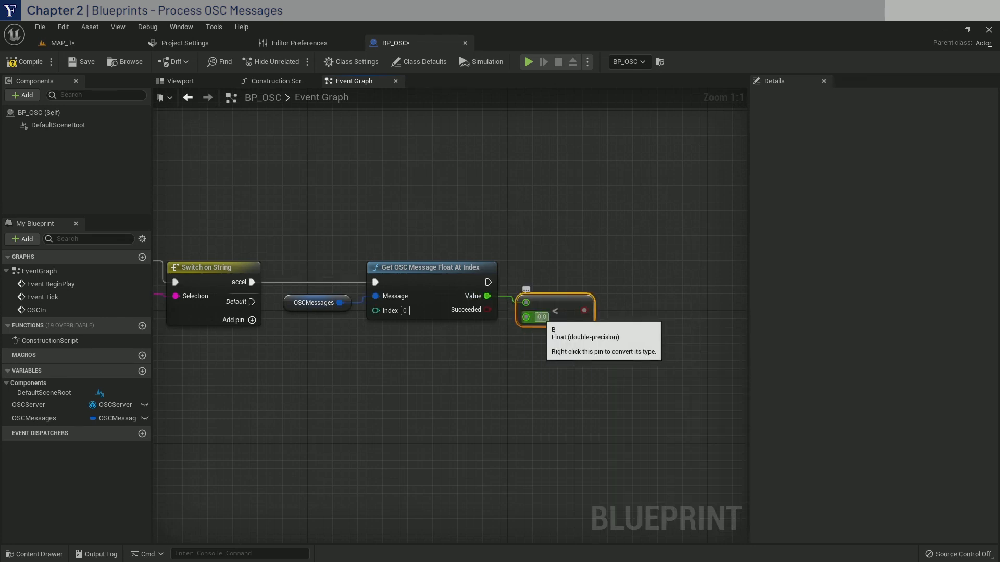
{"action": "mouse_move", "coordinate": [553, 354]}
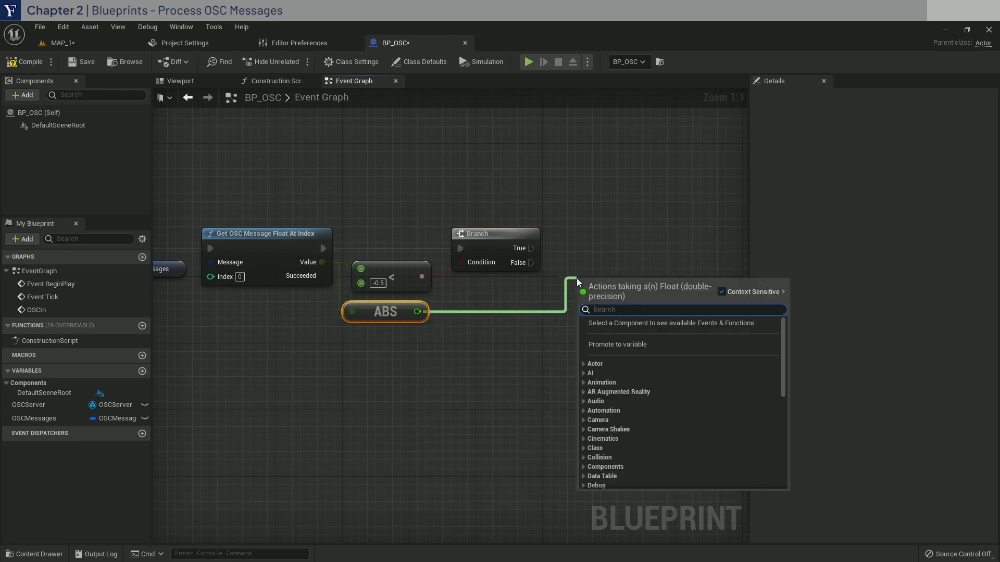
Step: Promote the ABS result to a new float variable AccelX, setting 0.0 on False
{"action": "left_click", "coordinate": [616, 343]}
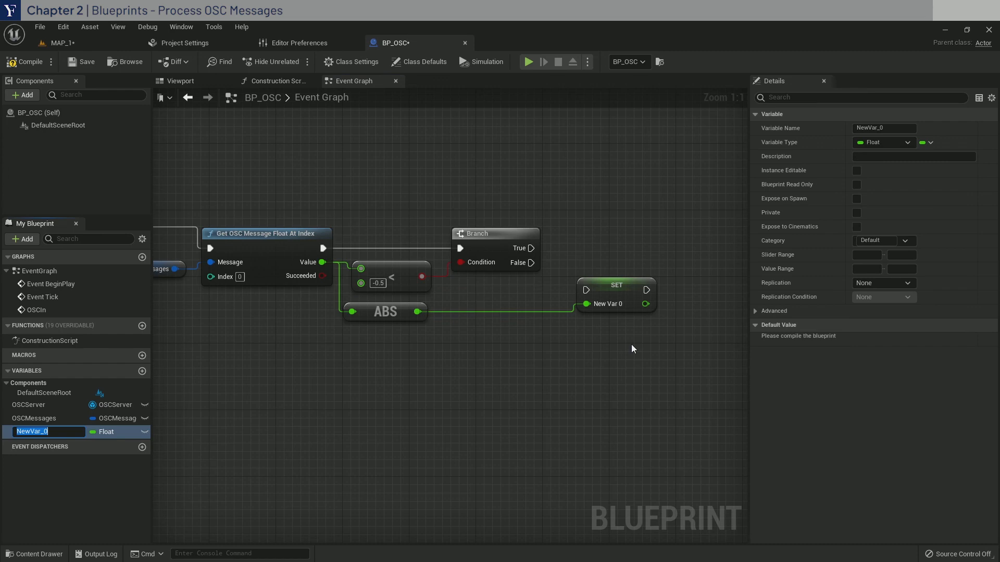
{"action": "type", "text": "AccelX"}
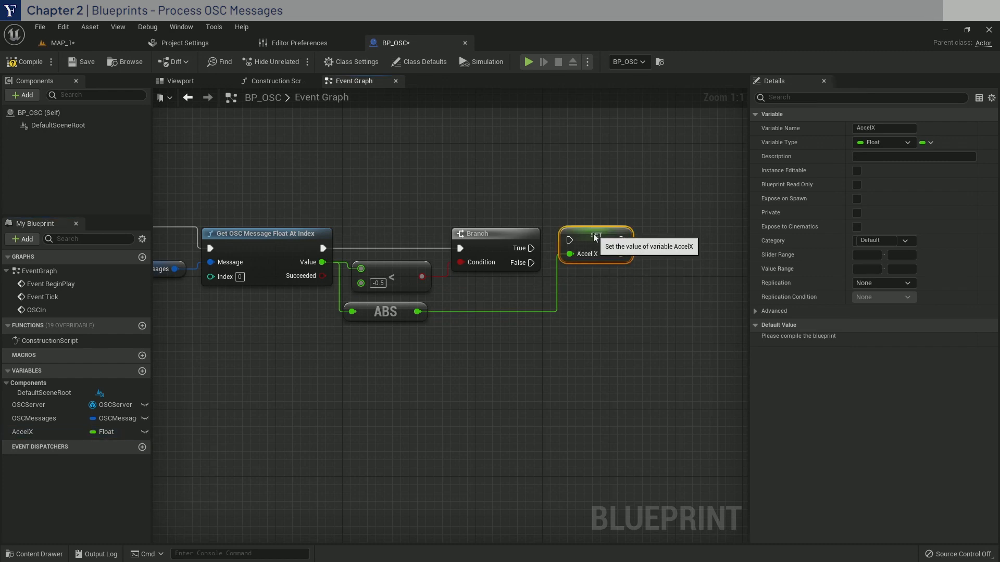
{"action": "mouse_move", "coordinate": [646, 313]}
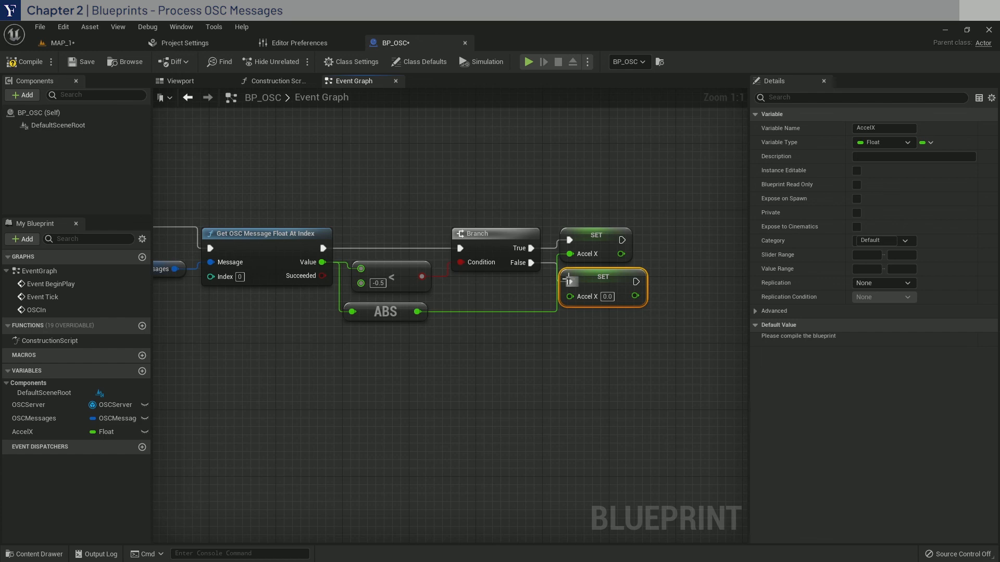
{"action": "left_click", "coordinate": [576, 348]}
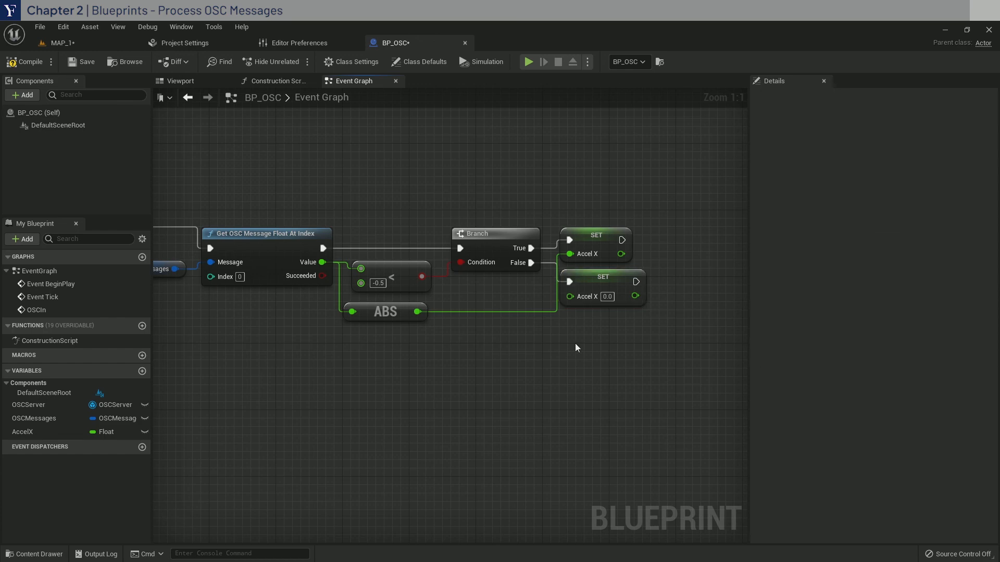
{"action": "mouse_move", "coordinate": [86, 105]}
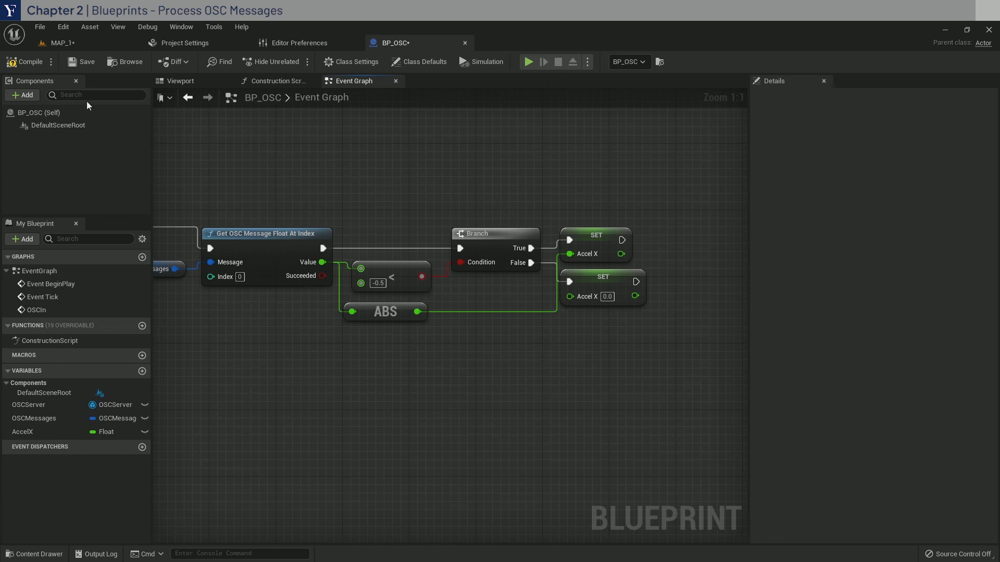
{"action": "mouse_move", "coordinate": [81, 62]}
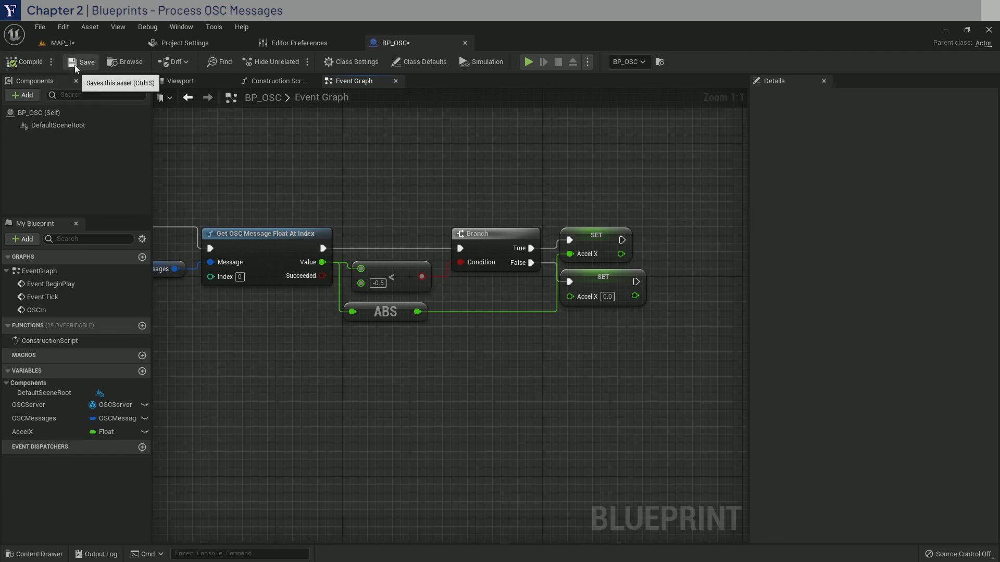
Step: Save BP_OSC with the AccelX branch logic in place
{"action": "left_click", "coordinate": [87, 61]}
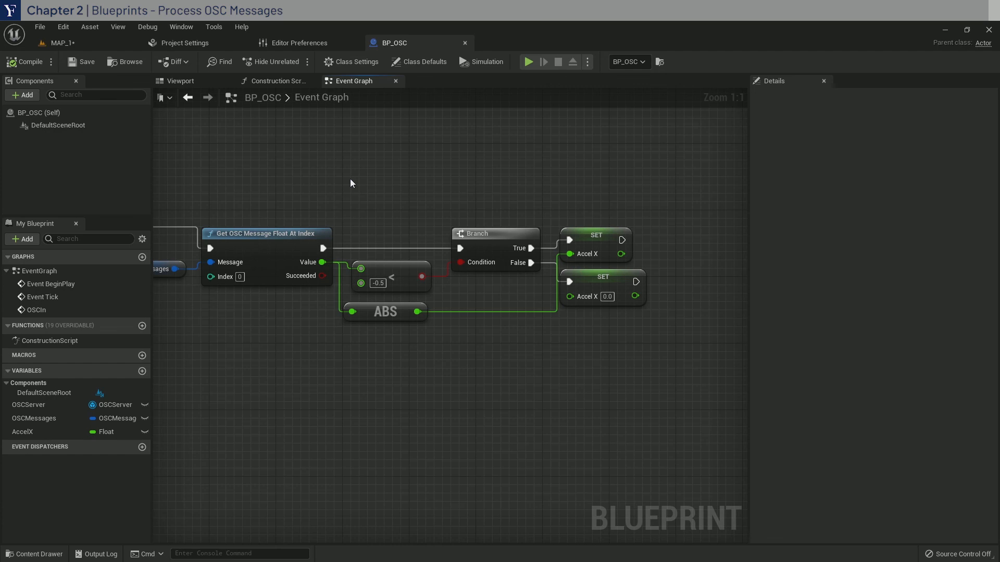